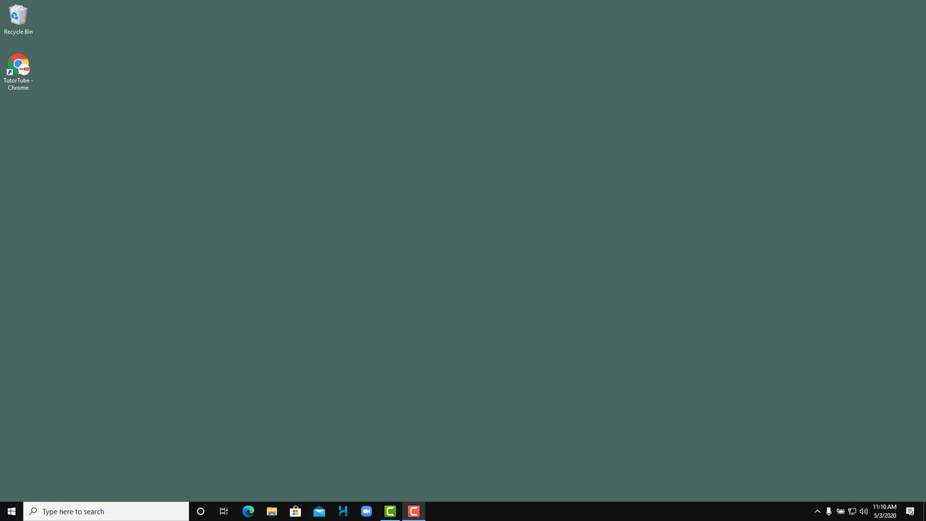
mouse_move(129, 170)
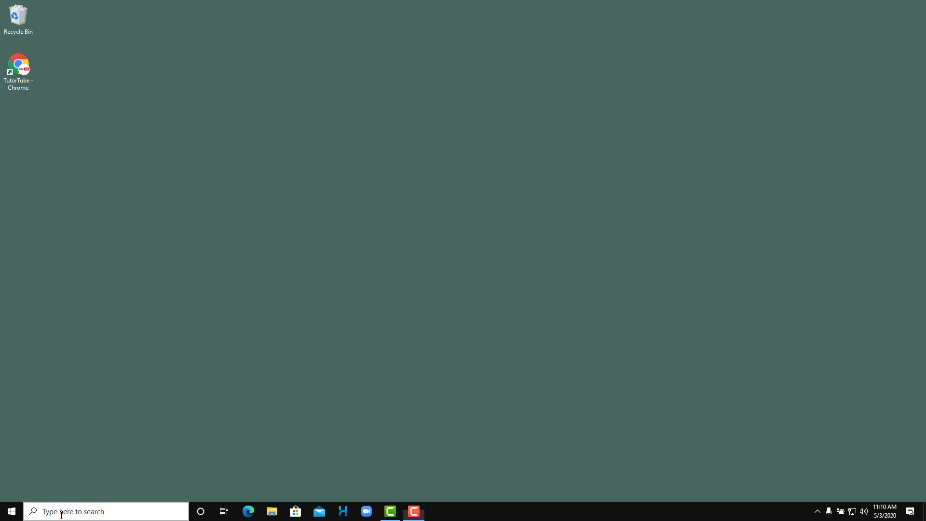
Launch Steps Recorder from a 'steps' search and move its window to the top-left.
text(steps)
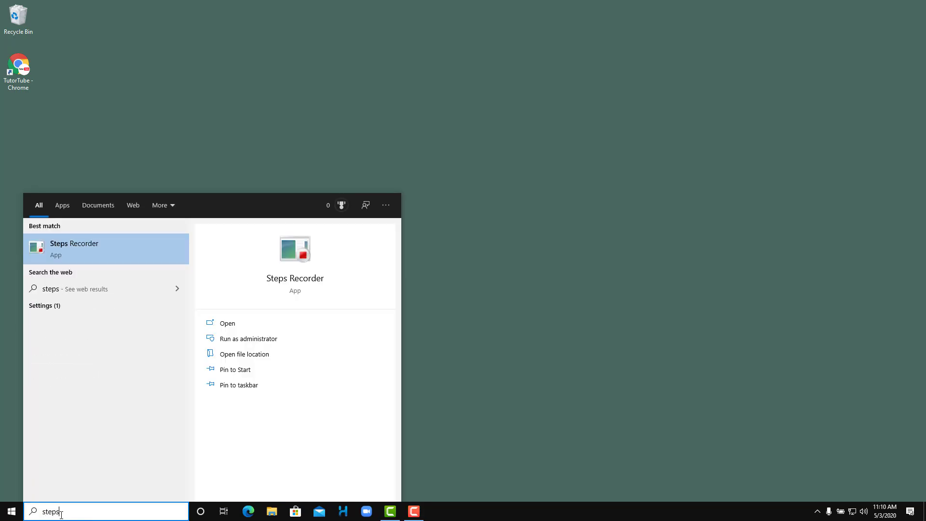
mouse_move(161, 248)
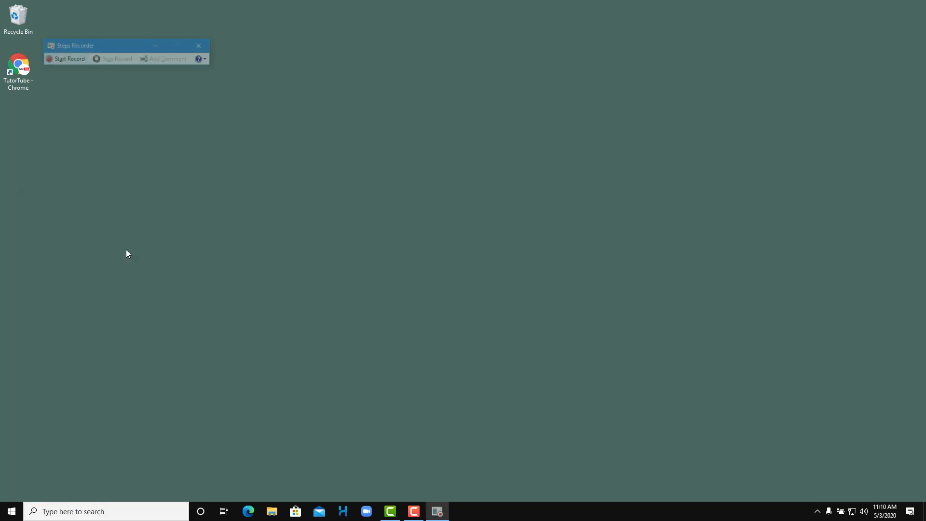
click(126, 45)
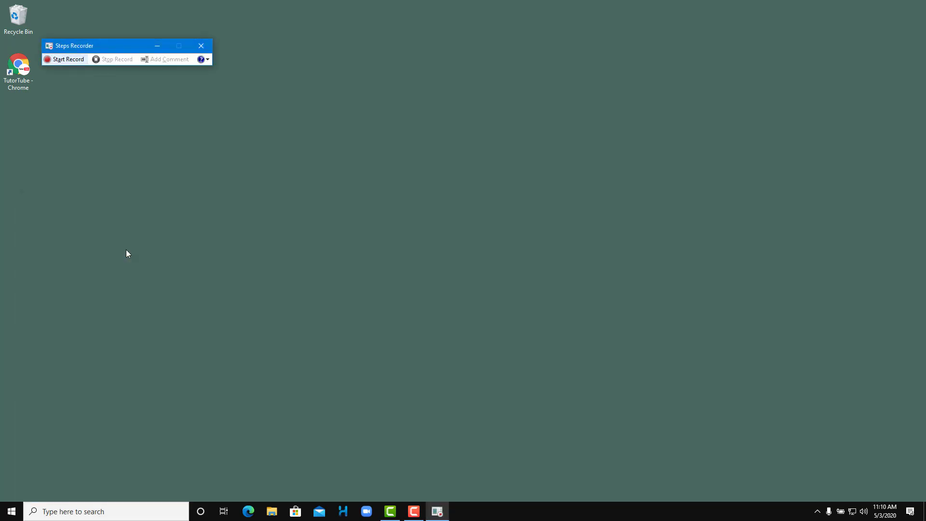
drag(118, 45, 125, 30)
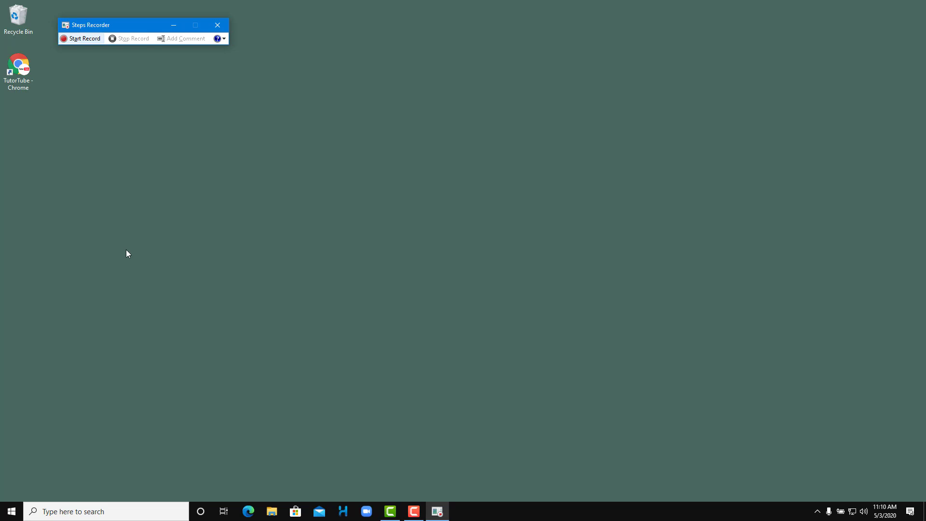
In Settings, allow 999 screen captures and set the output file to tutortube on the Desktop.
click(218, 38)
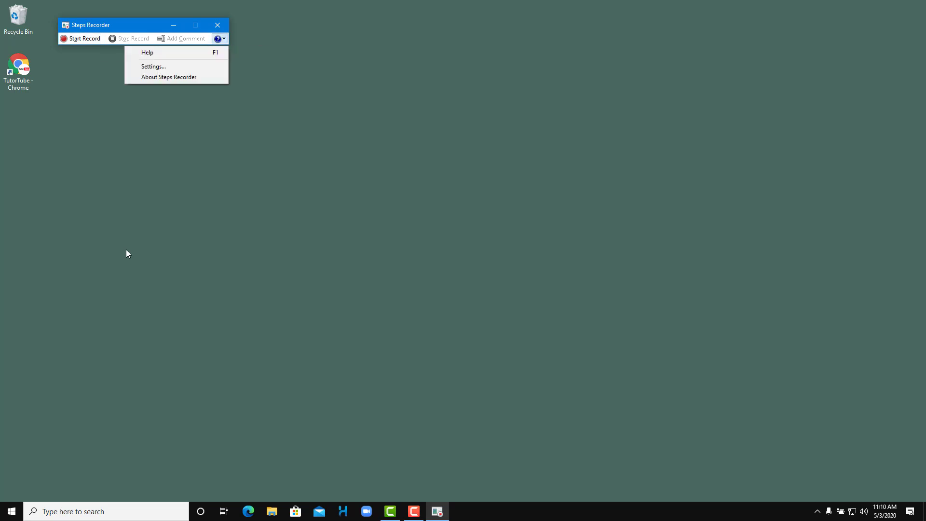
mouse_move(154, 66)
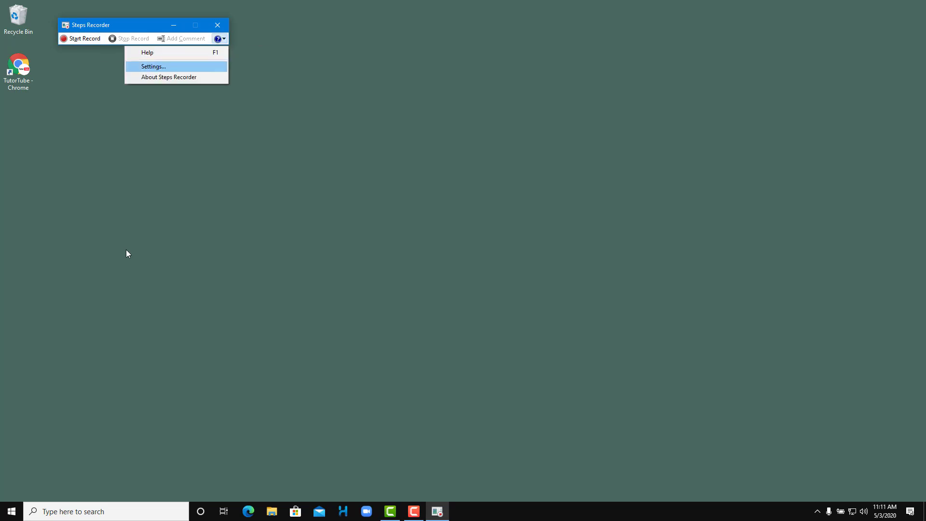
click(153, 66)
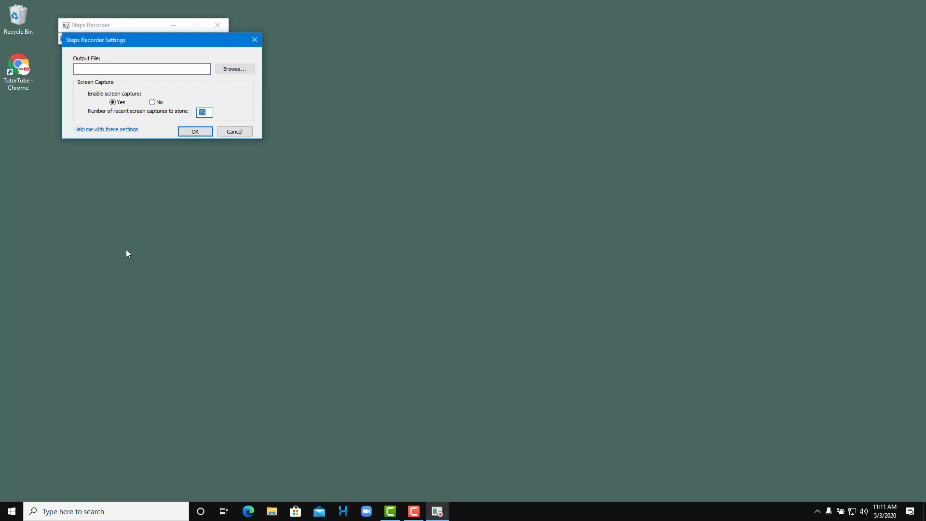
text(9)
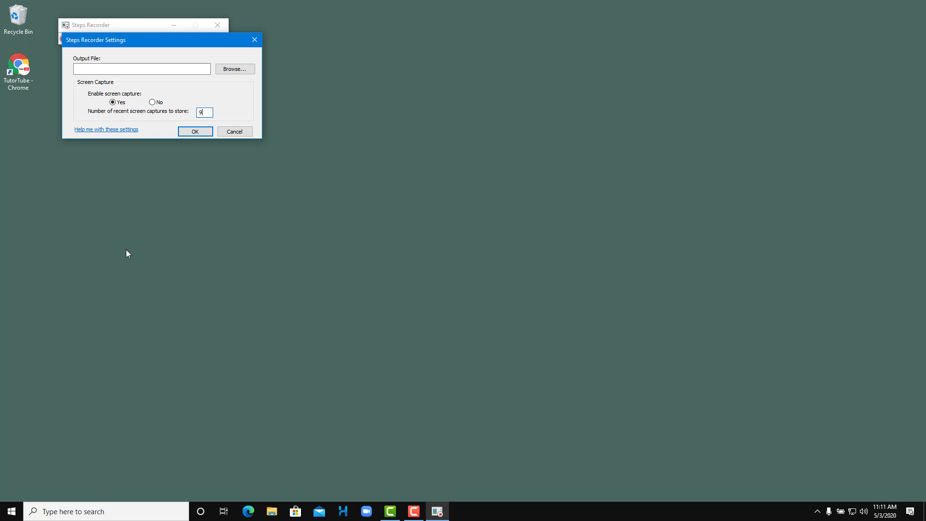
text(99)
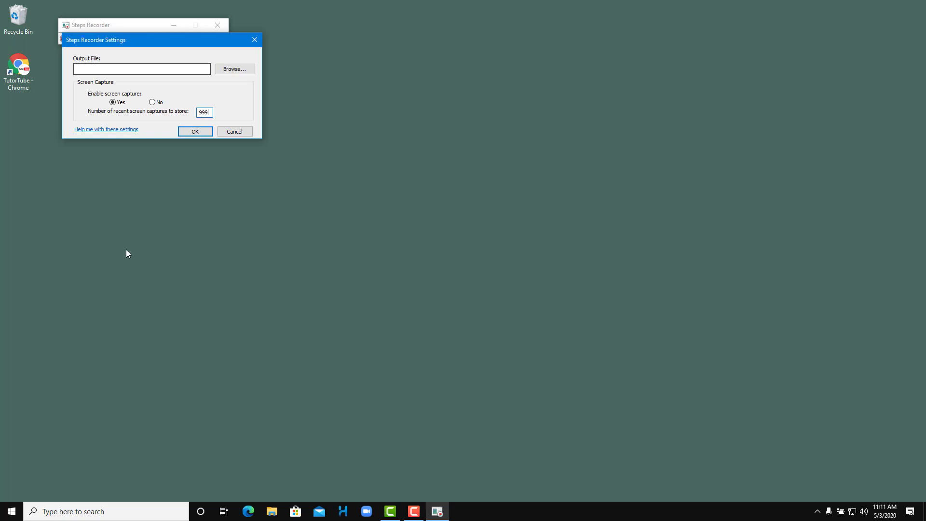
click(142, 69)
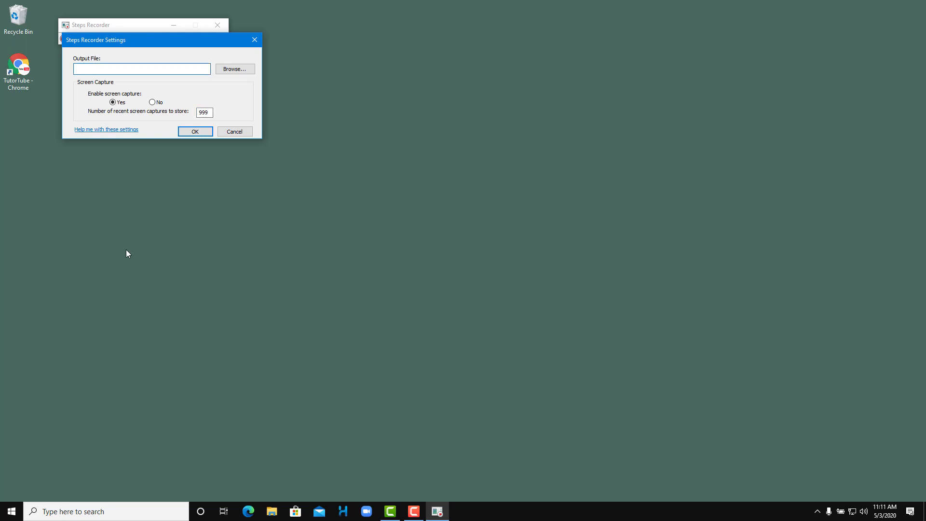
click(234, 69)
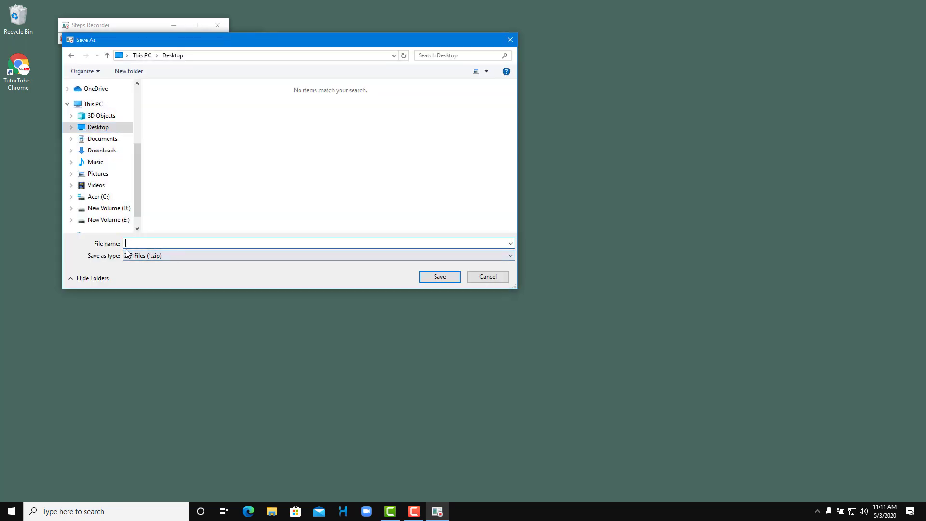
text(tutortube)
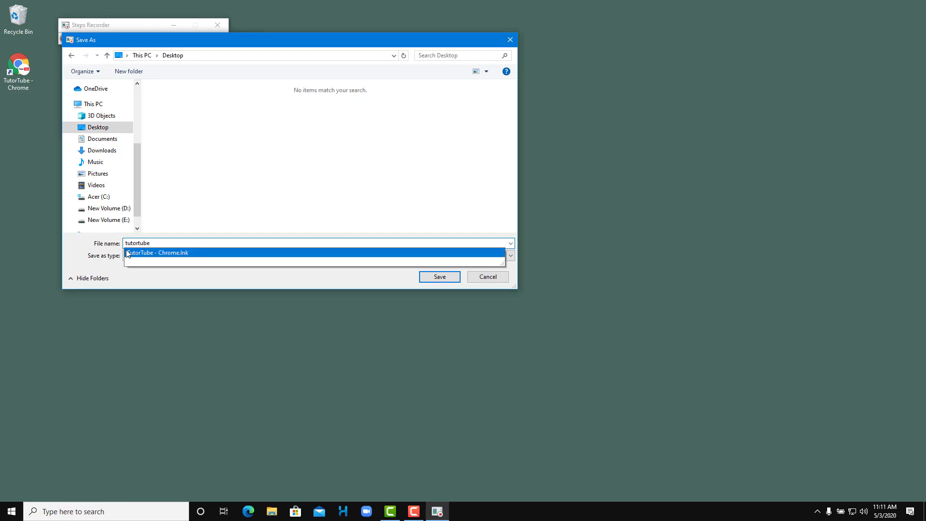
click(439, 276)
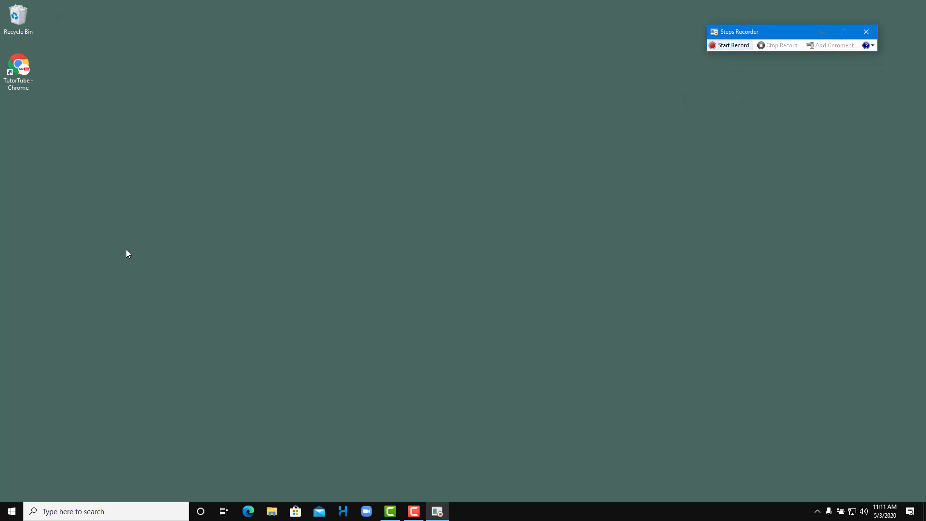
Start recording steps and launch WordPad from a 'word' Start search.
click(733, 45)
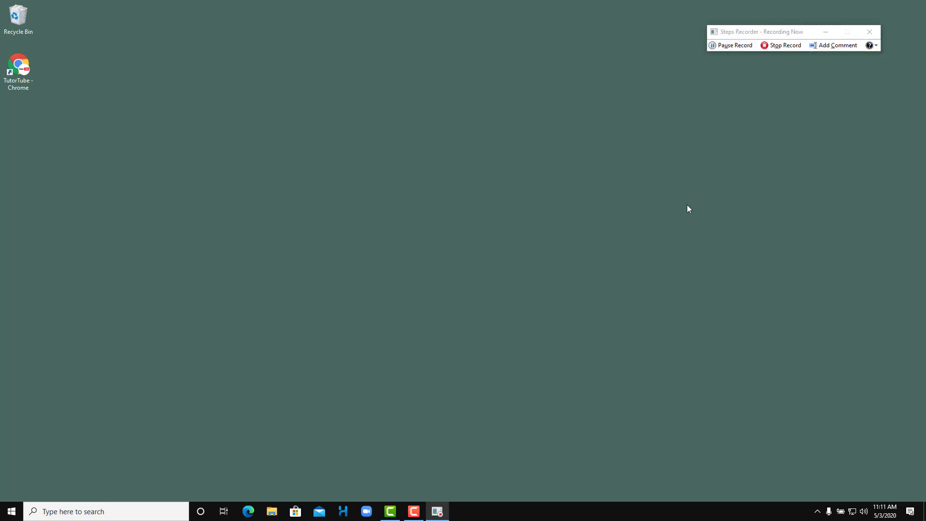
mouse_move(108, 444)
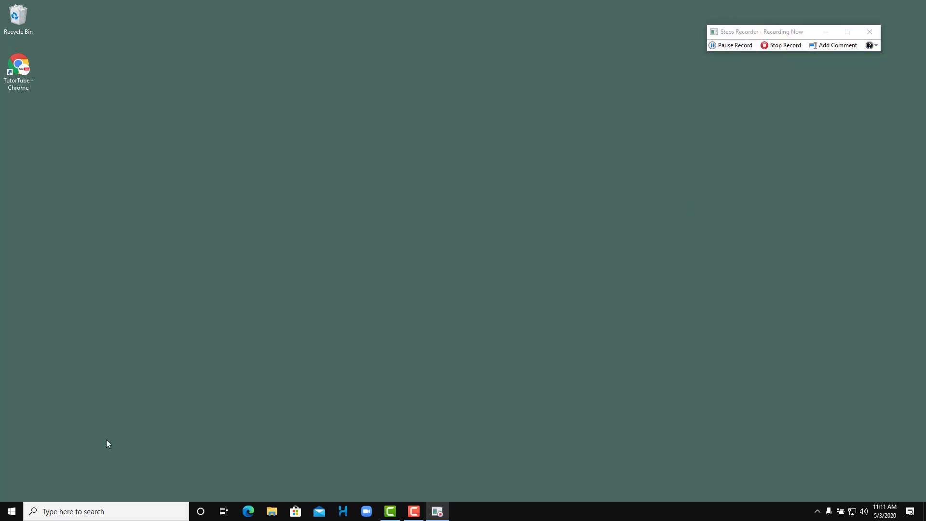
click(11, 511)
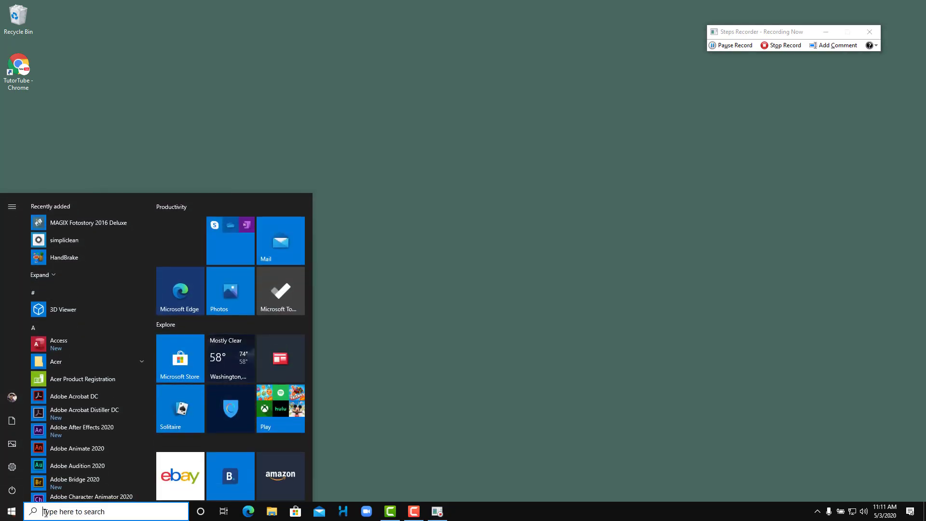
text(word)
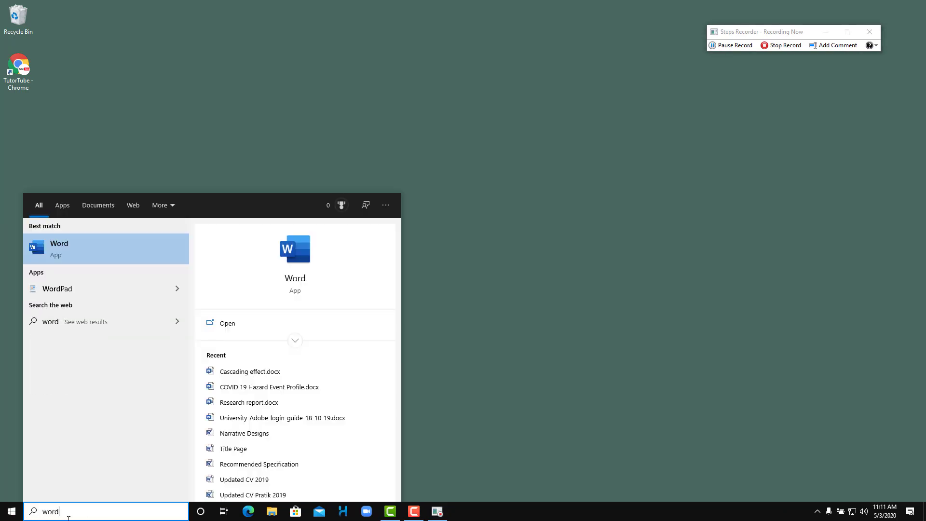
mouse_move(66, 289)
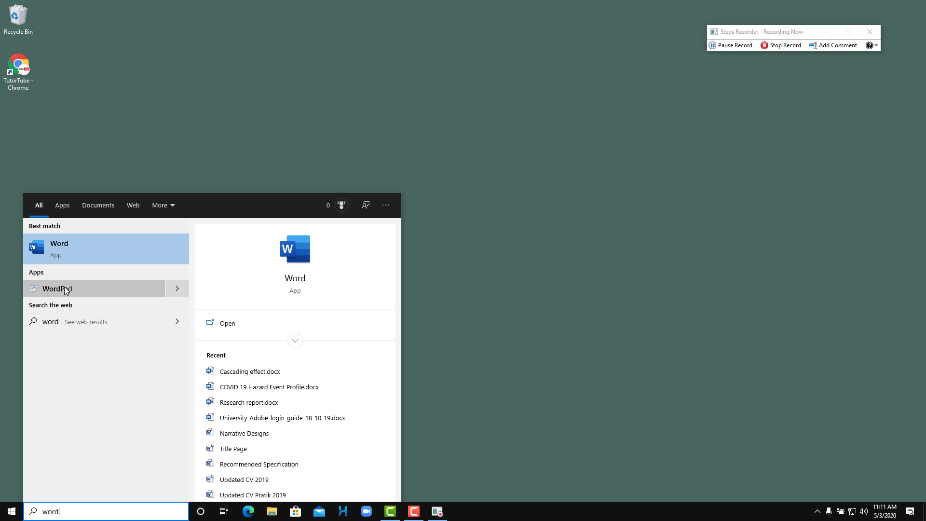
click(56, 288)
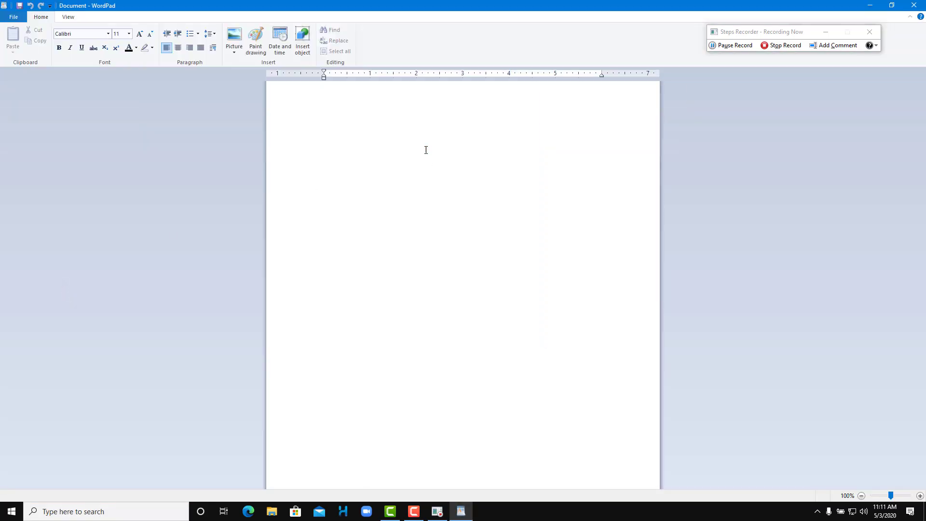
Type 'Type a sentence.' into the new WordPad document.
text(Ty)
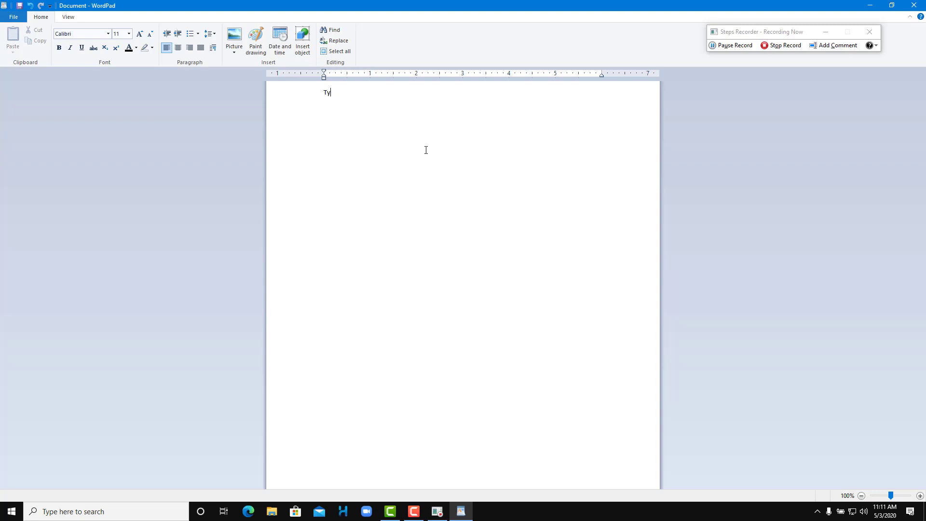
text(pe a sentence)
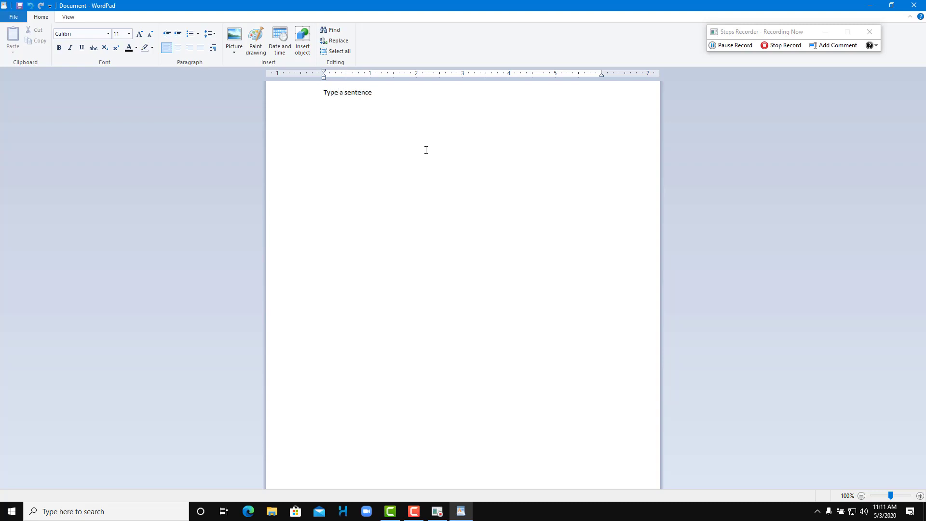
text(.)
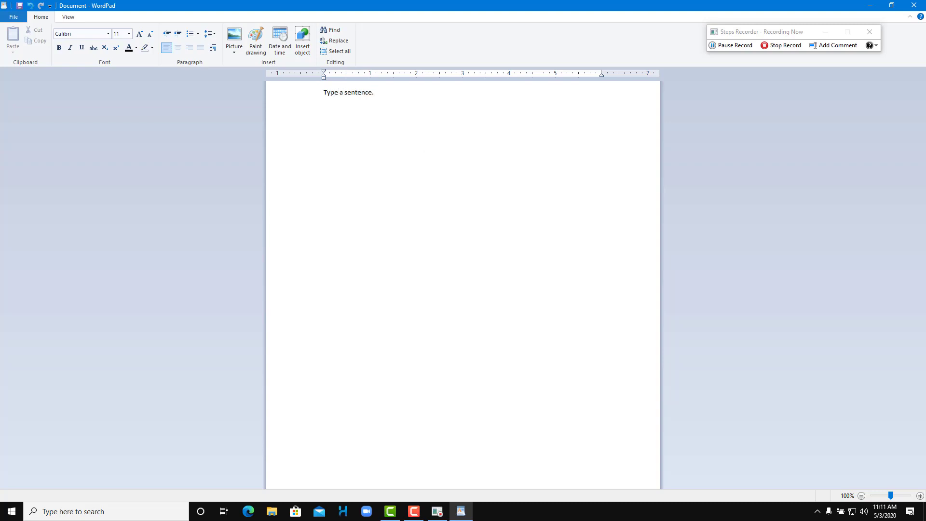
mouse_move(455, 98)
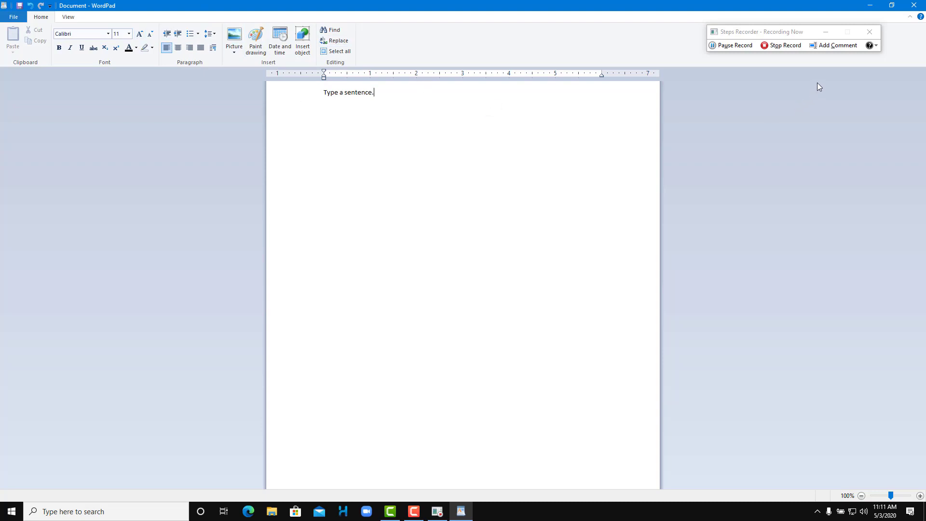
mouse_move(837, 45)
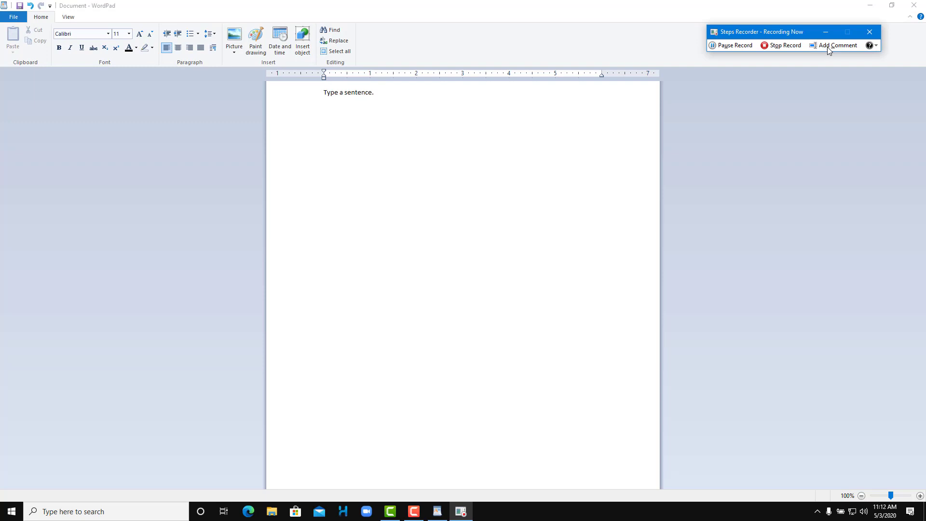
Save the WordPad document to the Desktop as Document.rtf.
click(13, 16)
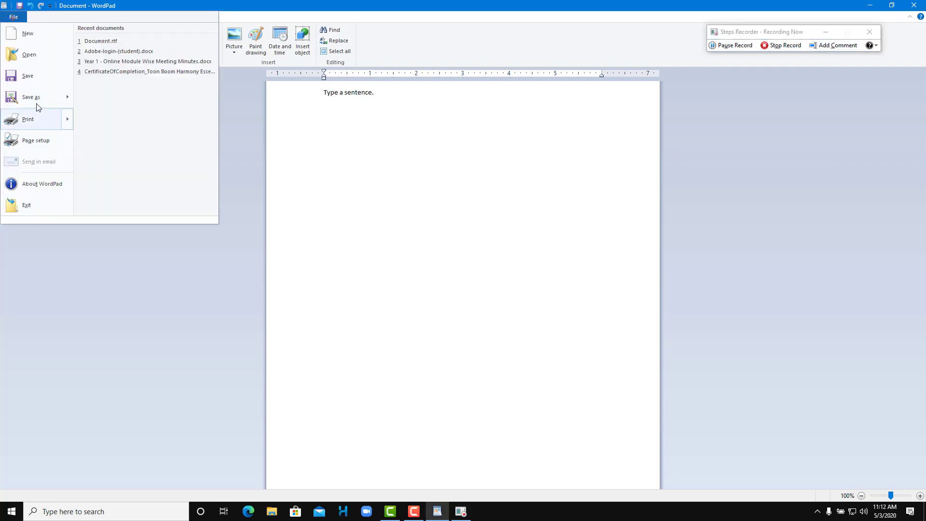
click(31, 97)
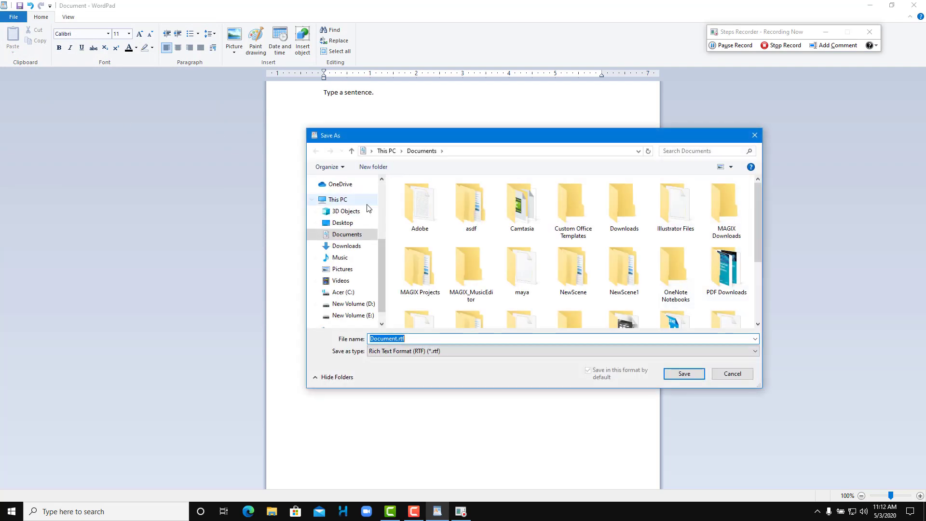
click(341, 222)
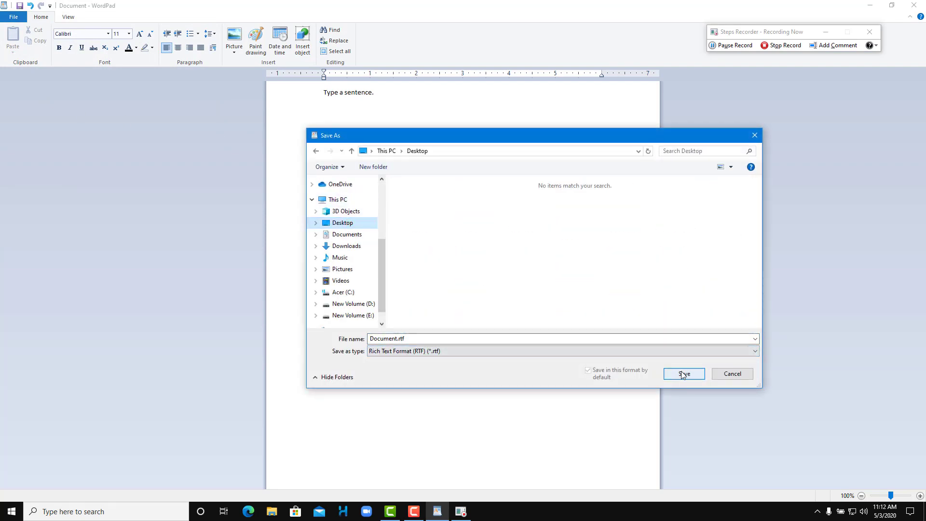
click(684, 374)
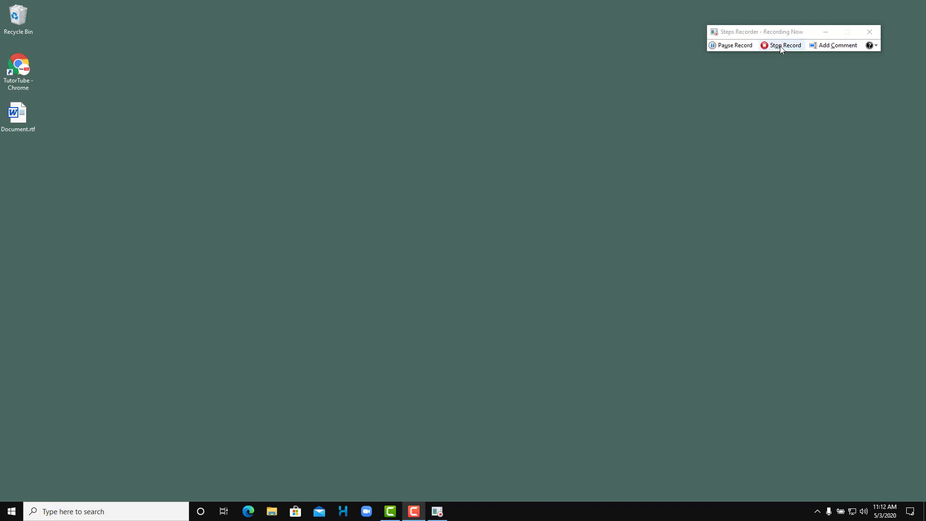
Stop recording and open the recorded steps file inside tutortube.zip.
click(783, 45)
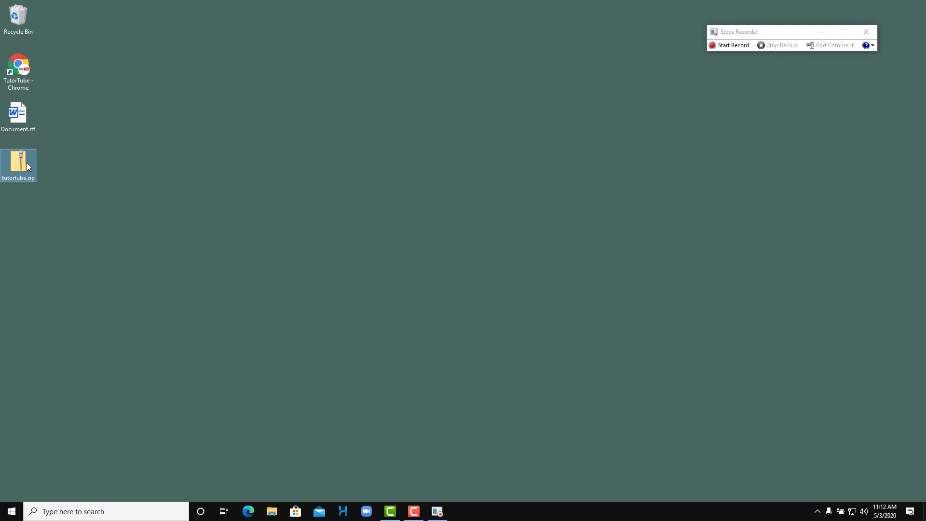
double_click(19, 164)
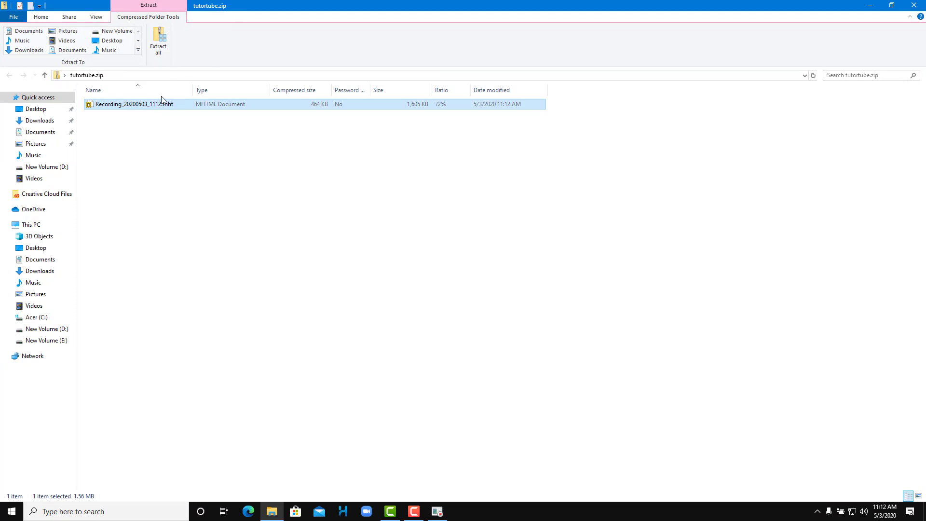
double_click(135, 104)
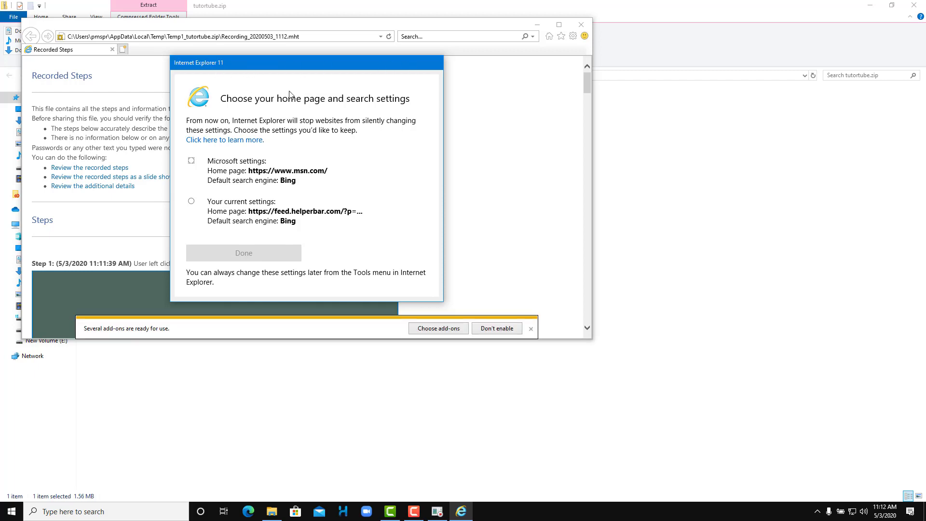
mouse_move(443, 189)
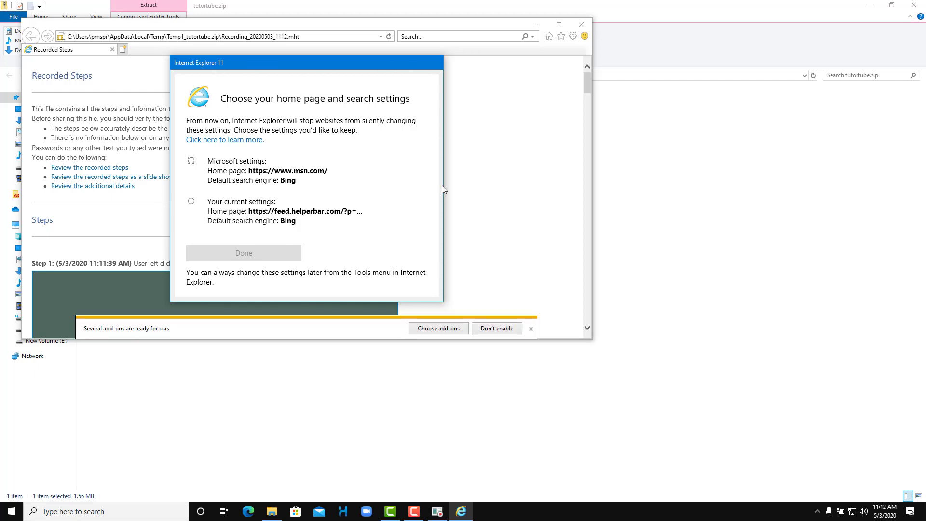
mouse_move(220, 207)
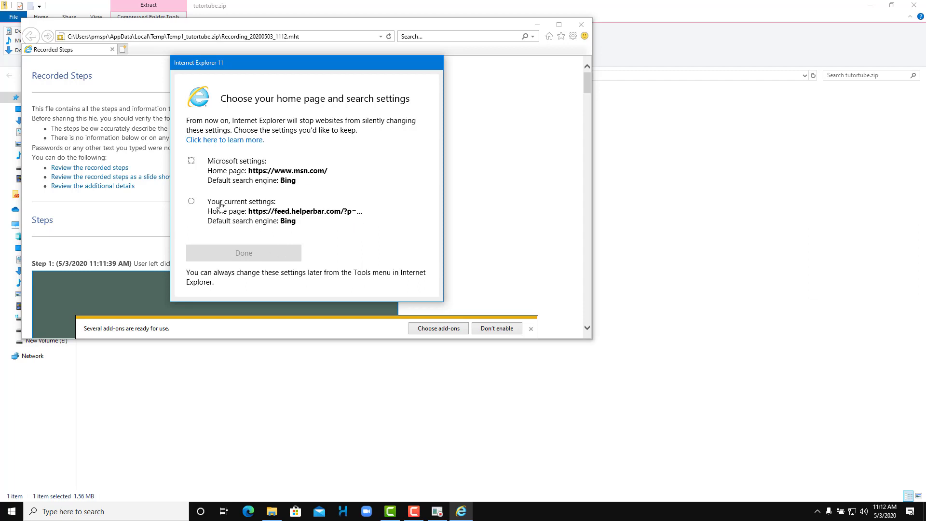
mouse_move(220, 221)
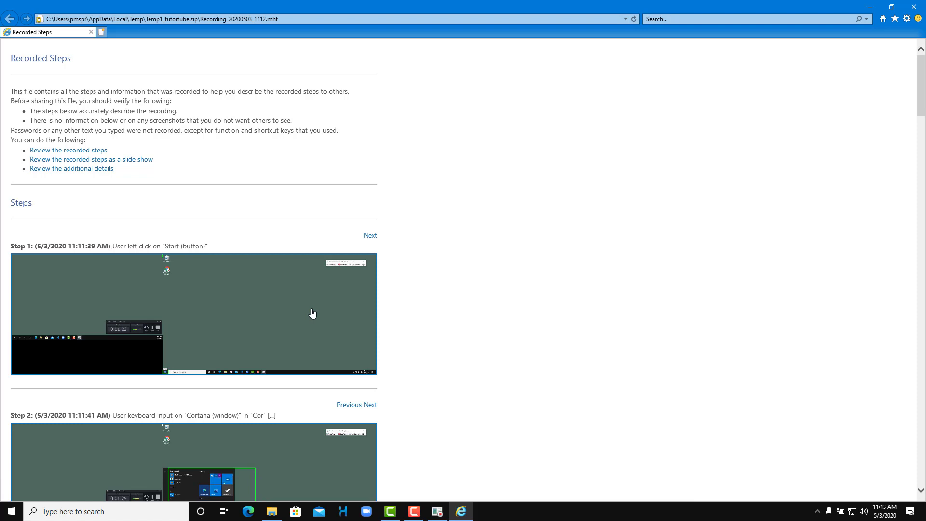
mouse_move(93, 319)
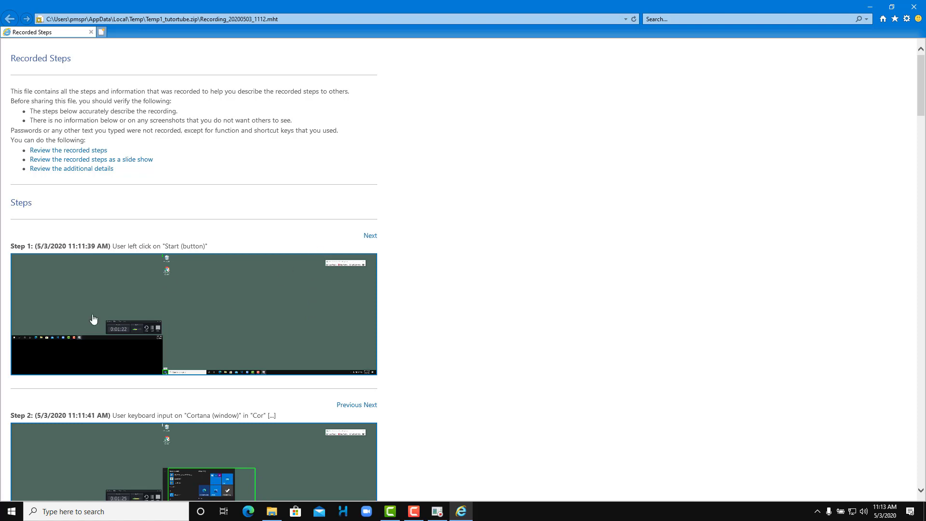
mouse_move(48, 289)
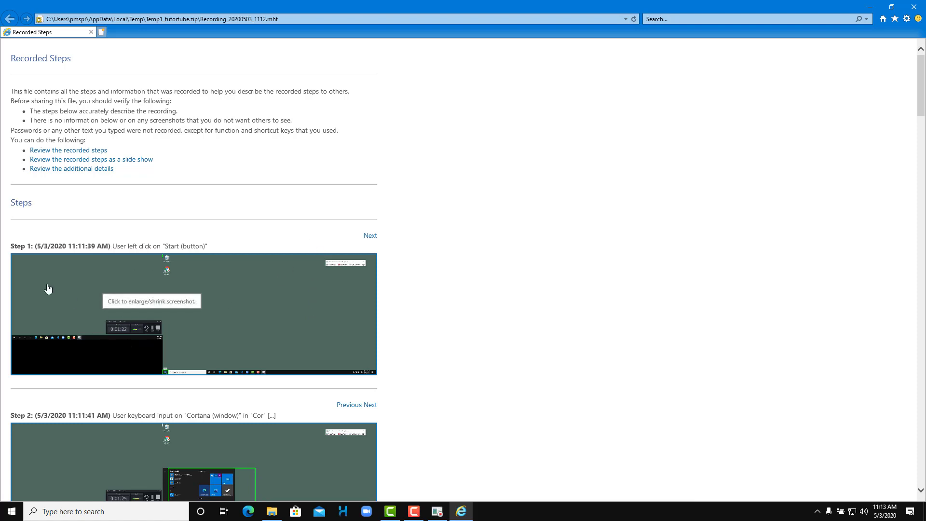
mouse_move(34, 314)
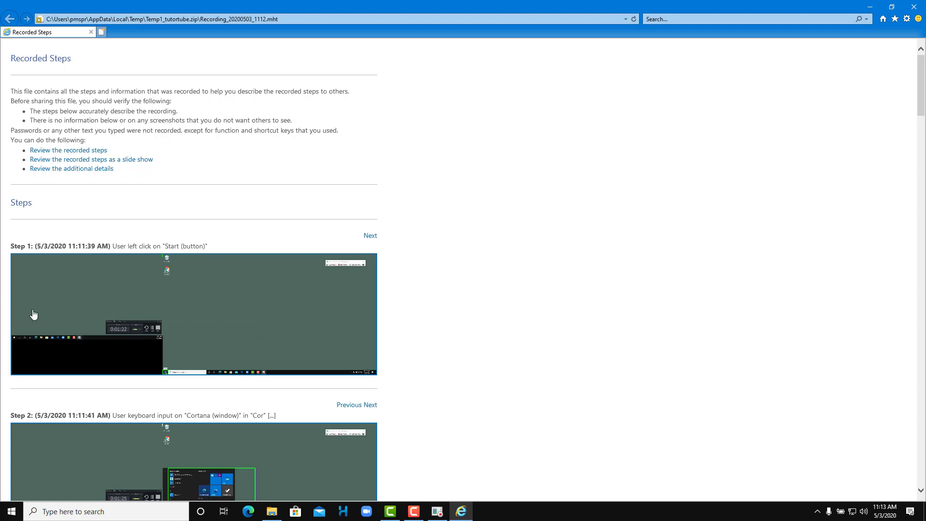
mouse_move(106, 331)
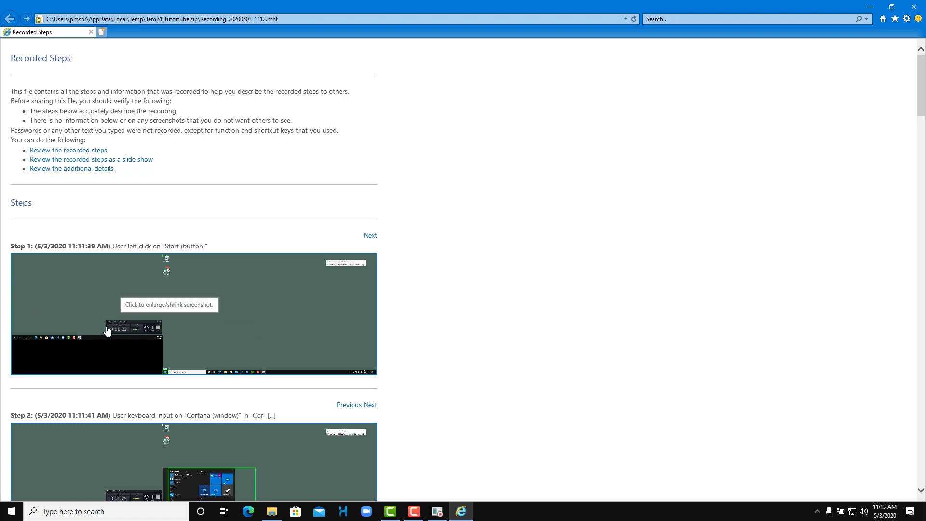
mouse_move(108, 157)
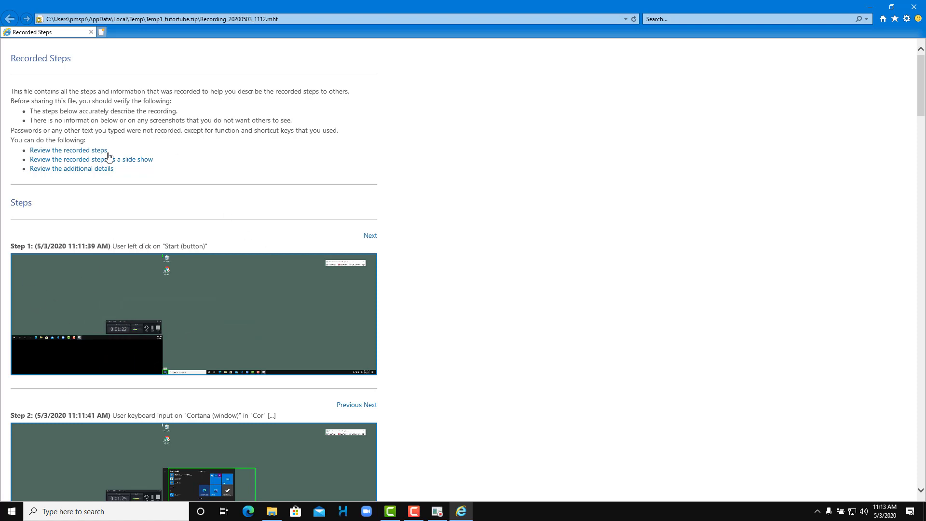
Scroll around the Recorded Steps page in Internet Explorer to review step 1.
scroll(down, 3)
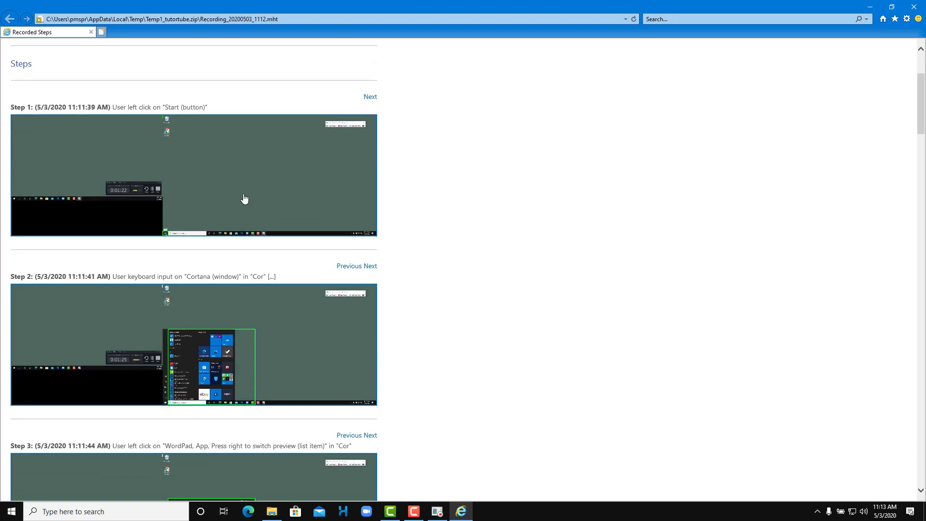
scroll(up, 3)
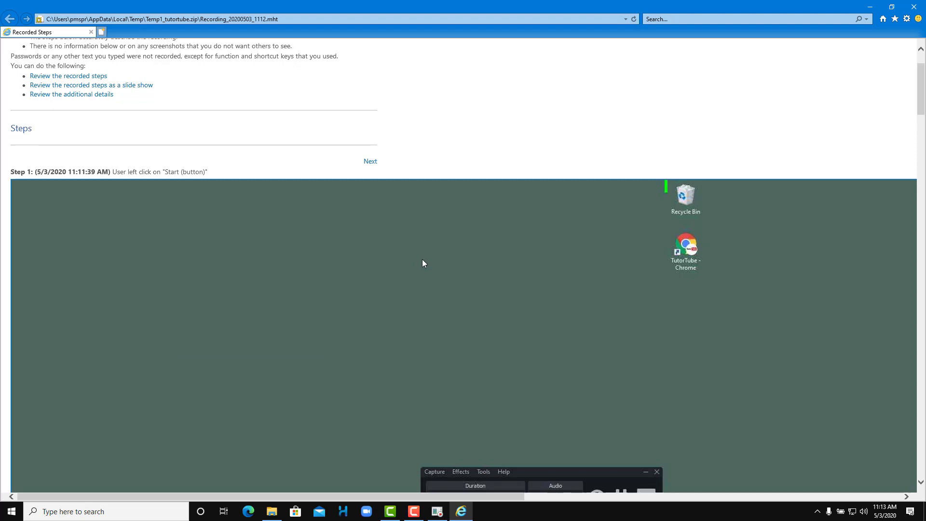
scroll(down, 3)
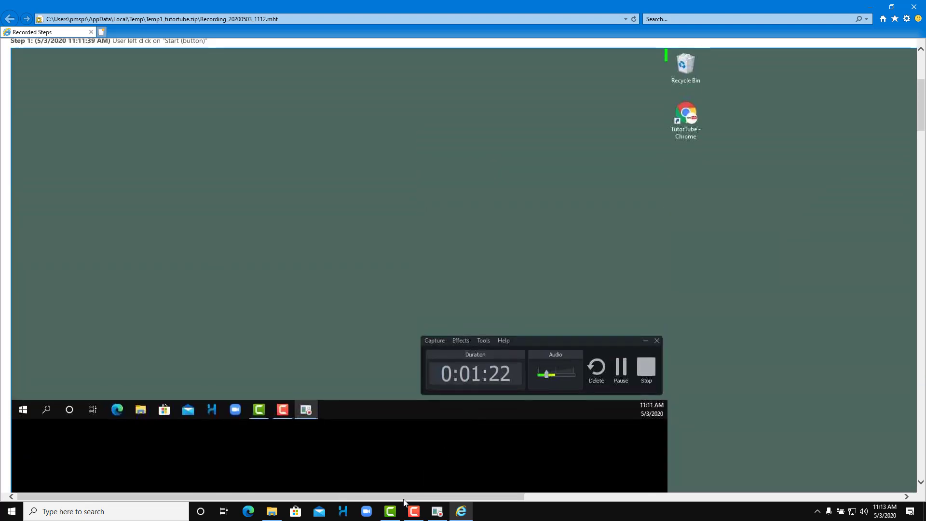
scroll(left, 3)
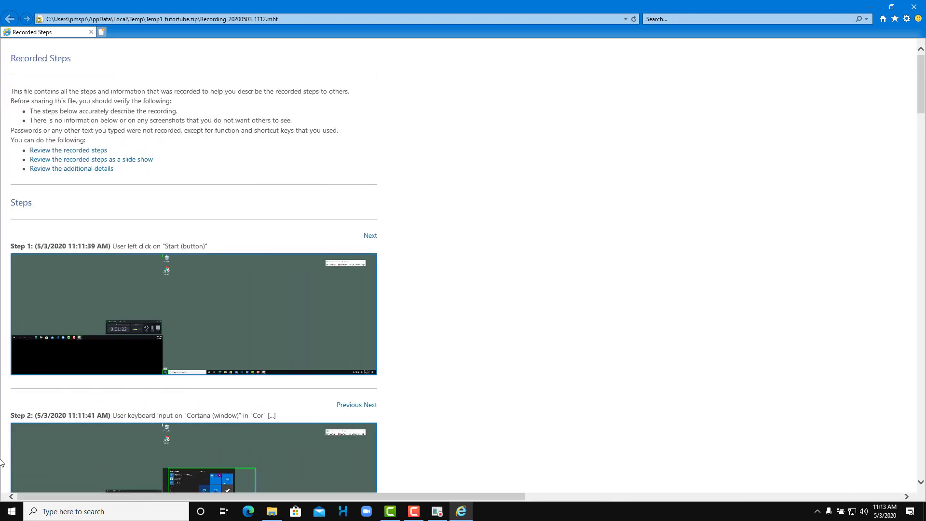
Scroll past steps 4 and 5 until Step 6's comment on the main settings shows.
scroll(down, 3)
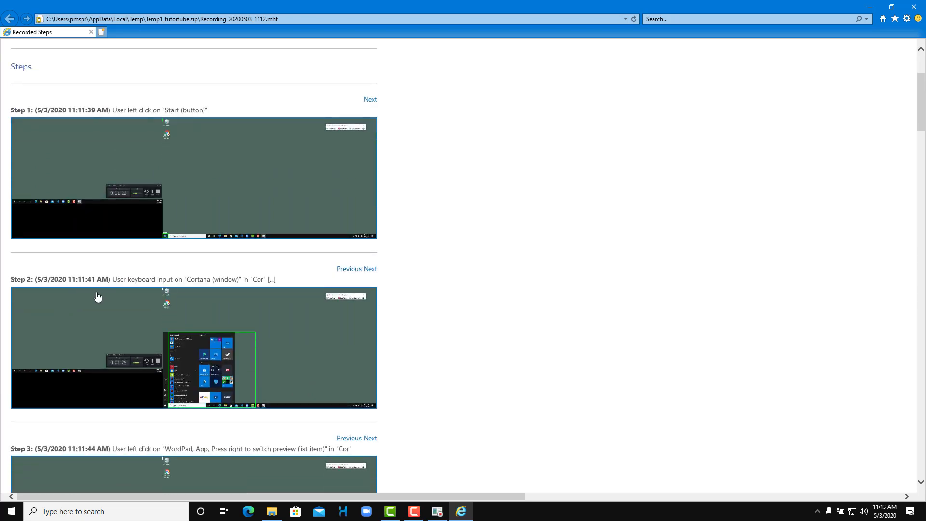
scroll(down, 3)
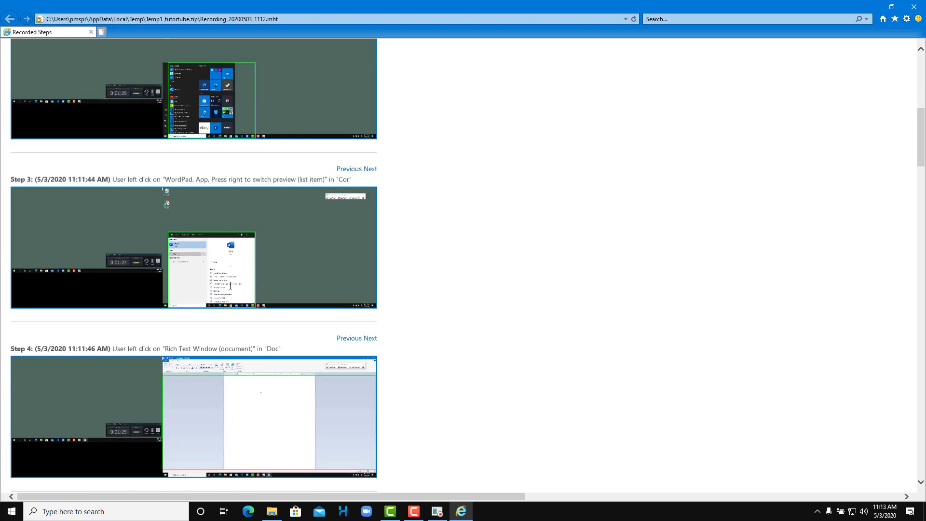
scroll(up, 3)
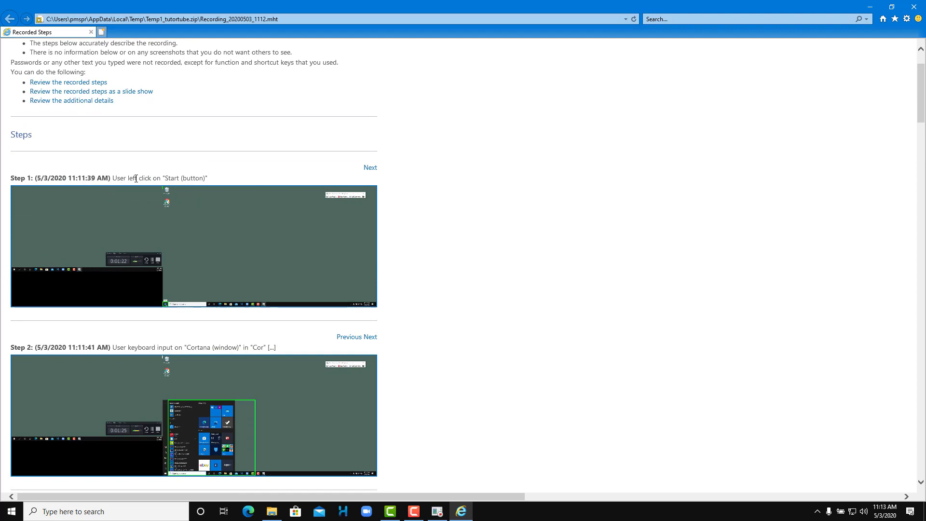
scroll(down, 3)
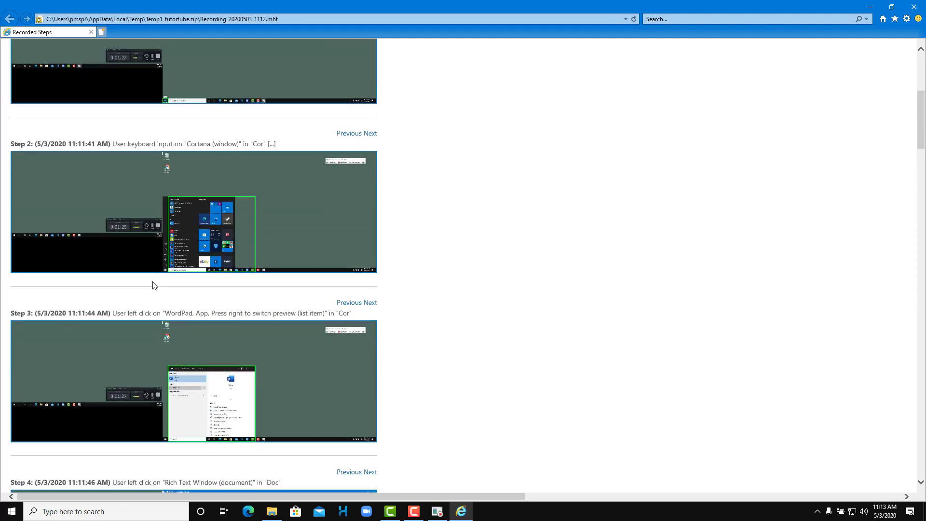
mouse_move(181, 152)
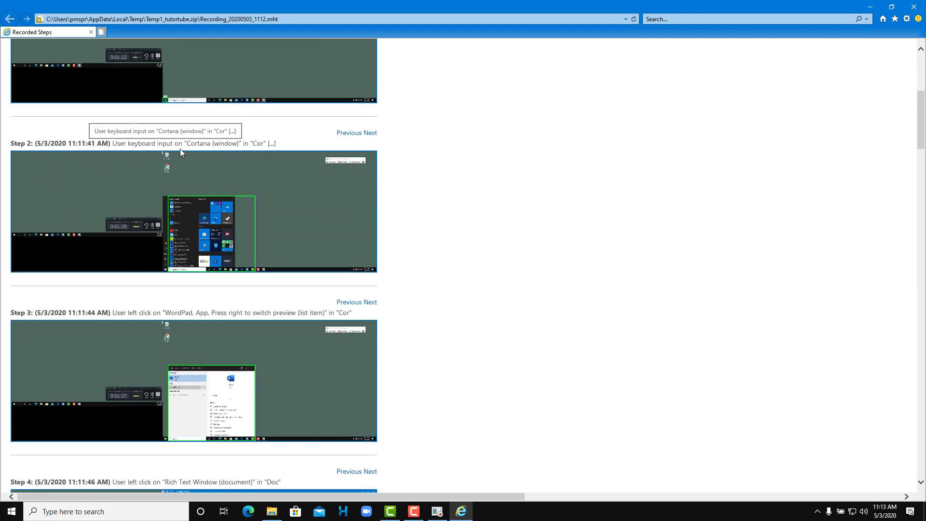
scroll(down, 3)
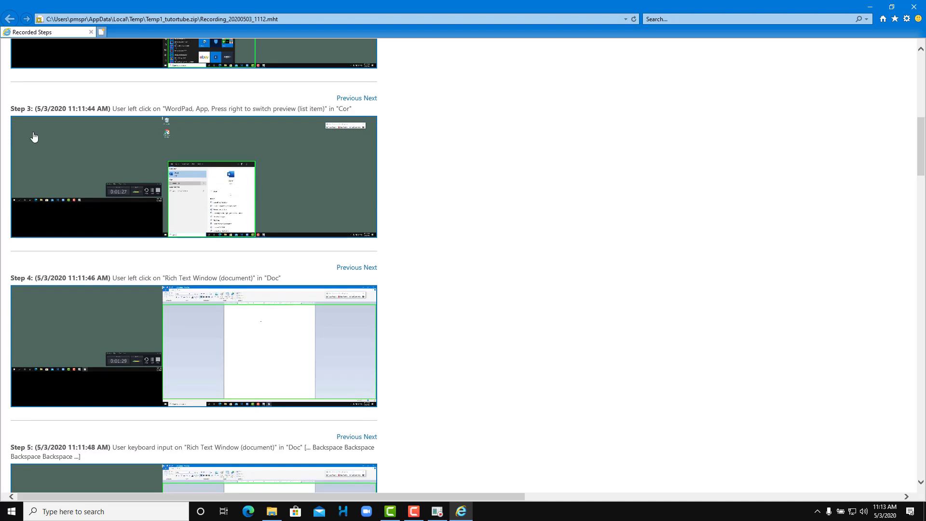
mouse_move(212, 116)
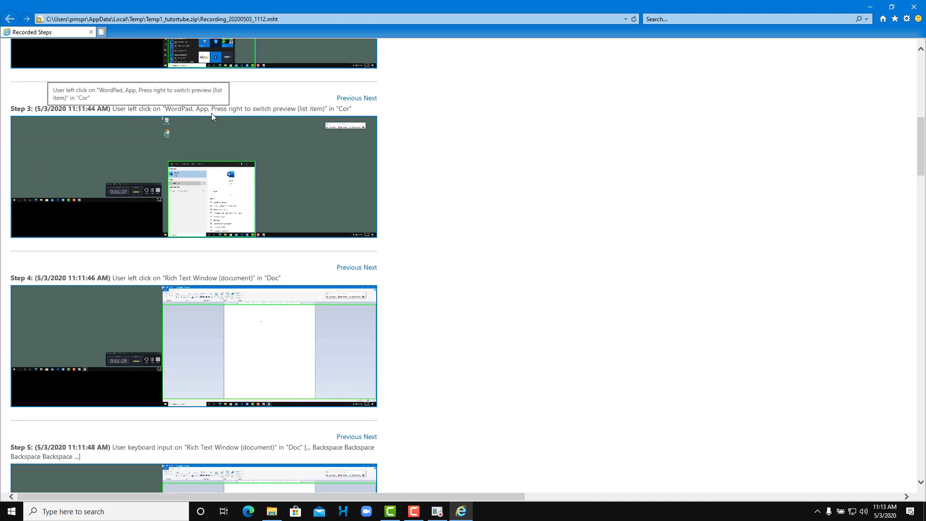
scroll(down, 3)
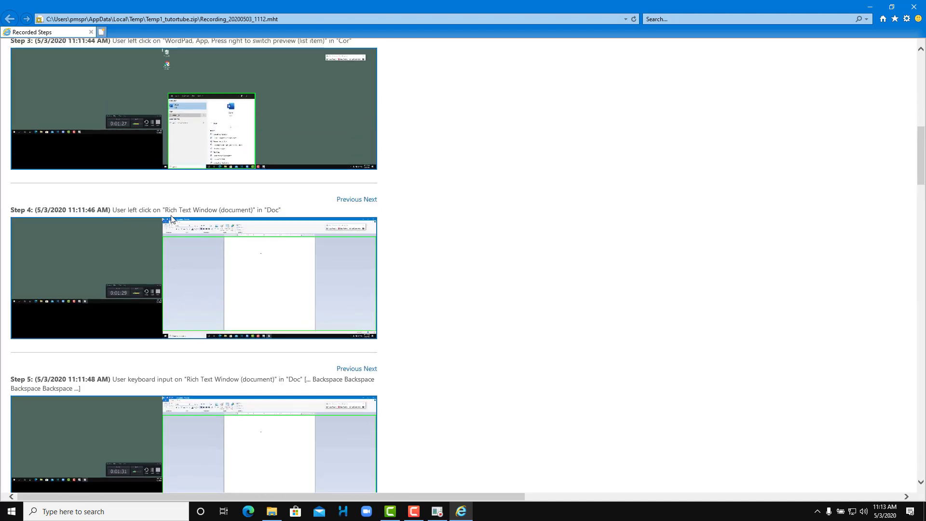
mouse_move(267, 258)
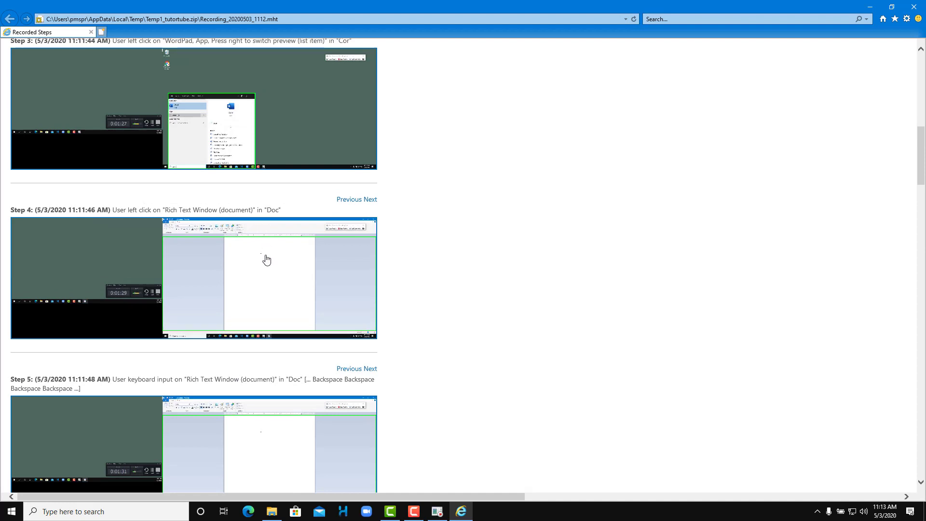
scroll(down, 3)
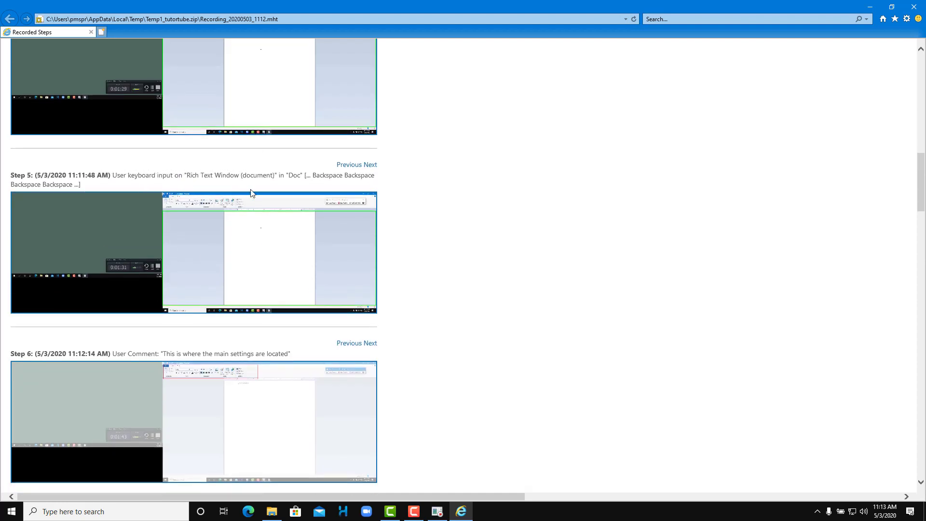
scroll(down, 3)
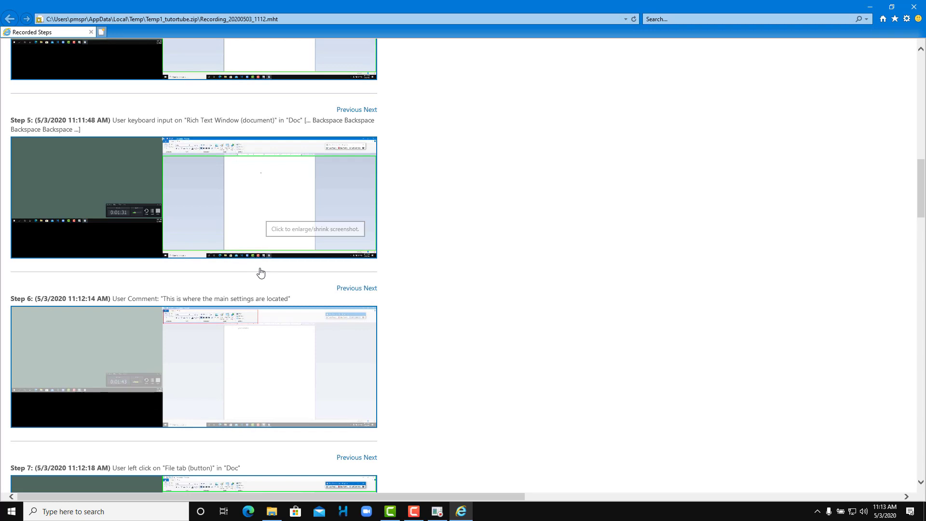
scroll(down, 3)
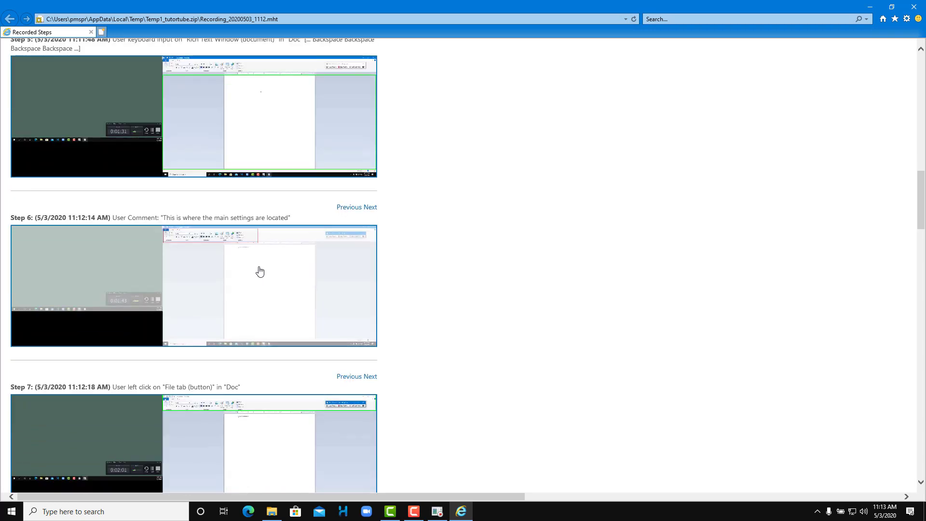
mouse_move(116, 222)
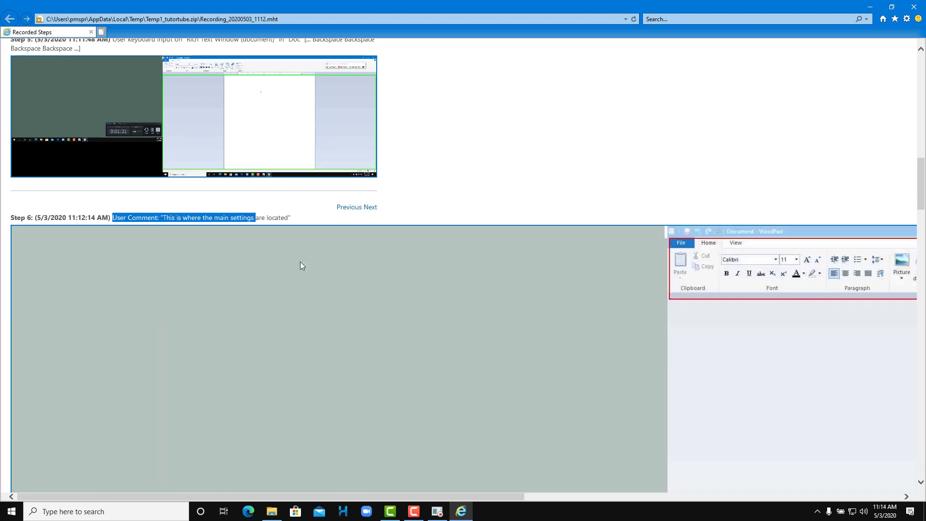
mouse_move(726, 300)
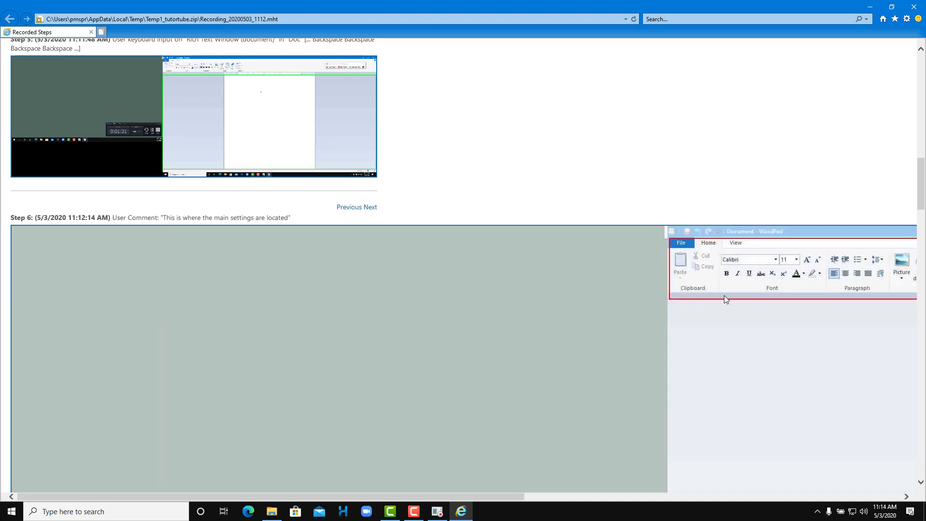
Scroll through steps 7–12 down to the final click on the Document.rtf window.
scroll(down, 3)
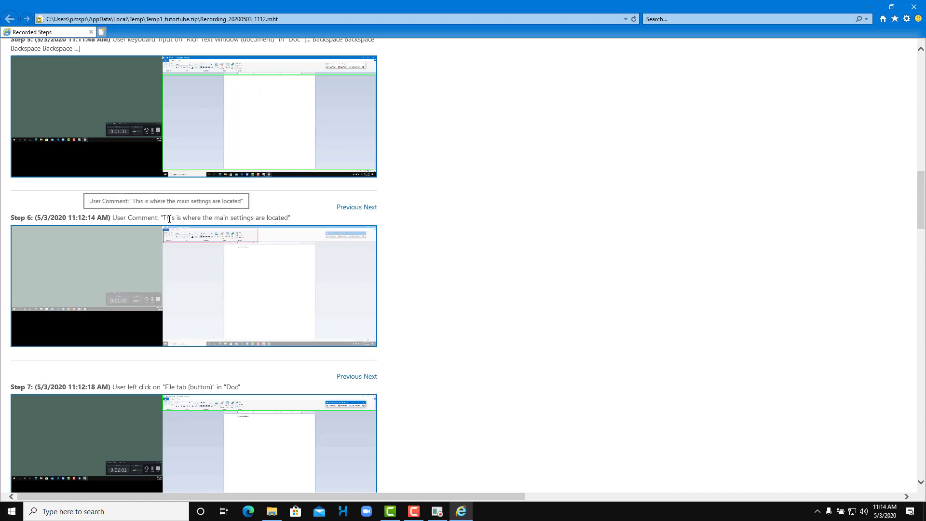
scroll(down, 3)
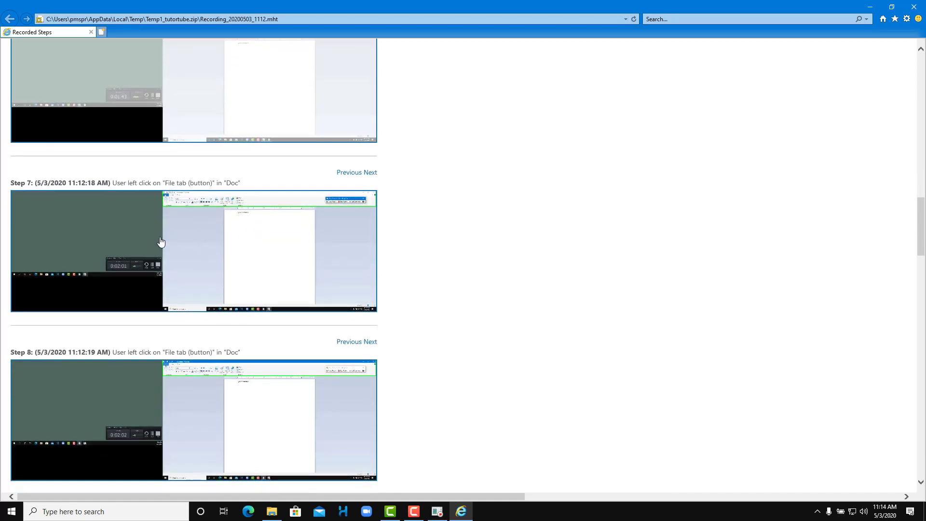
scroll(down, 3)
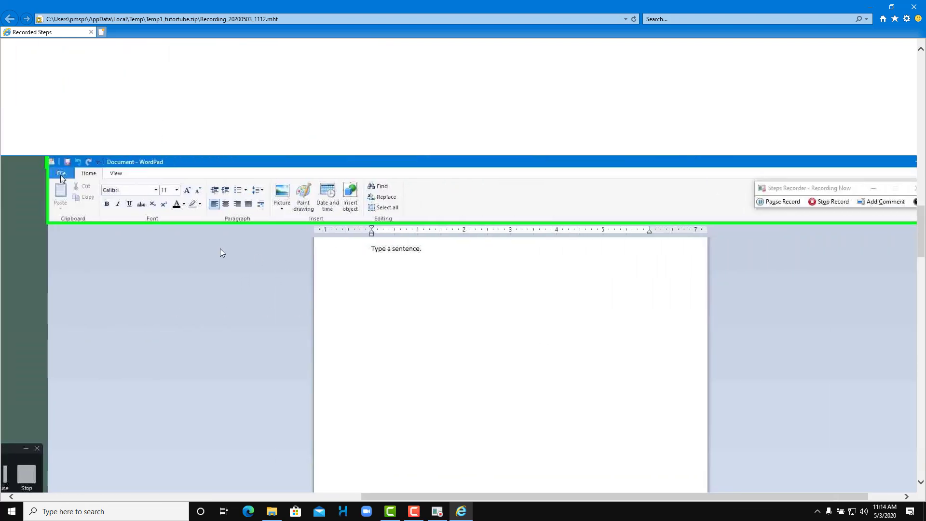
mouse_move(580, 178)
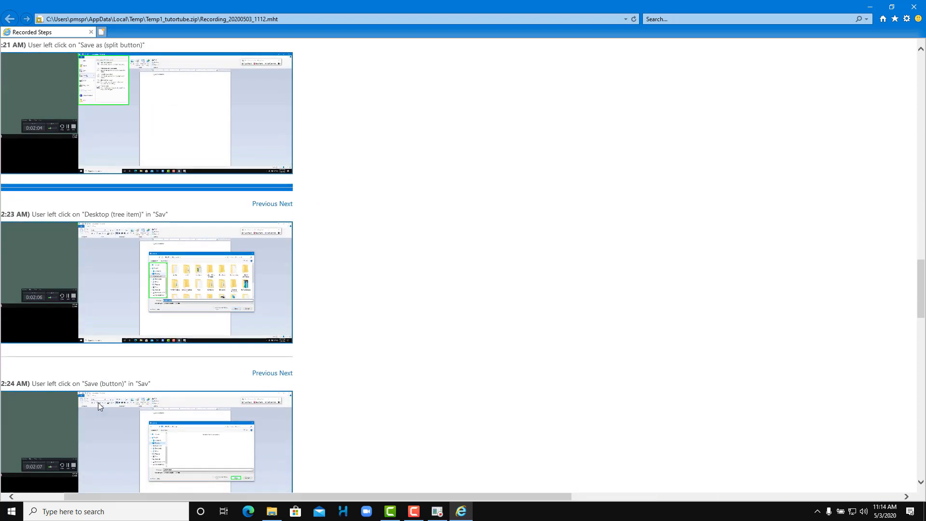
scroll(down, 3)
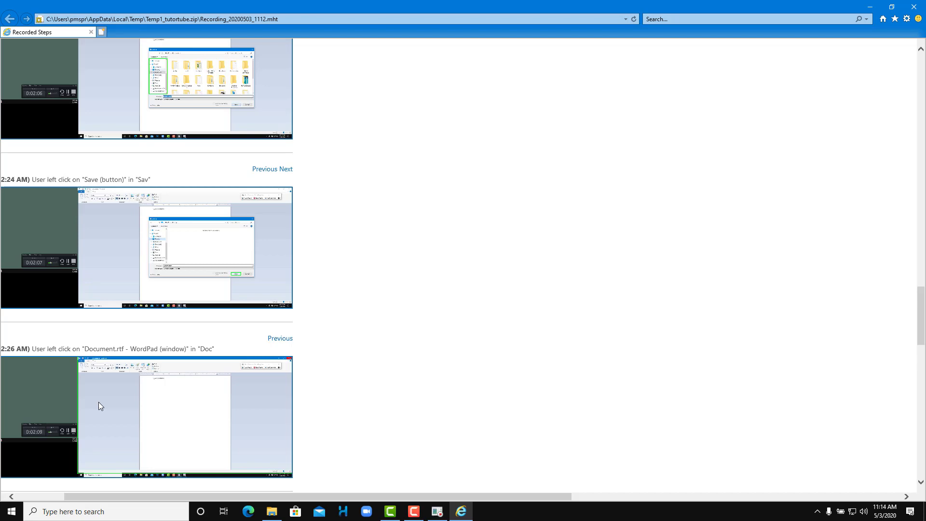
mouse_move(151, 505)
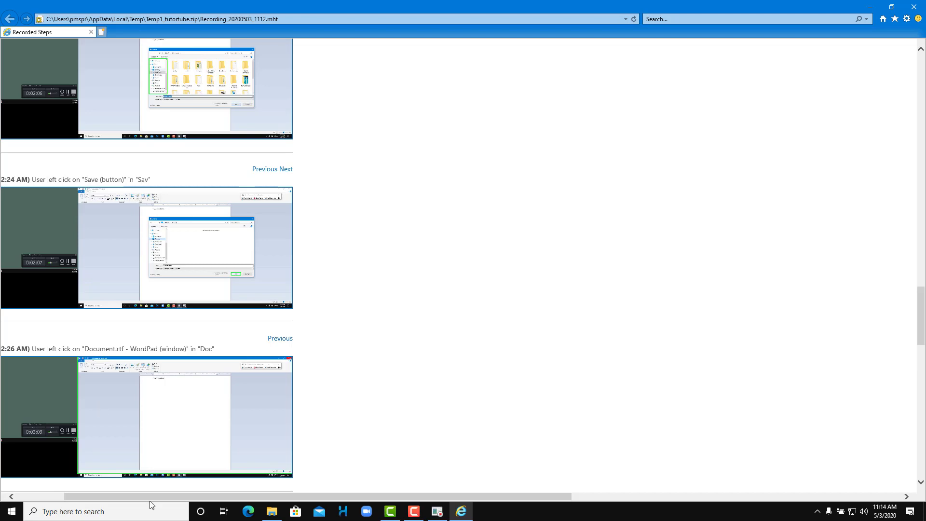
Scroll into Additional Details and select the UI elements listed for step 1.
scroll(down, 3)
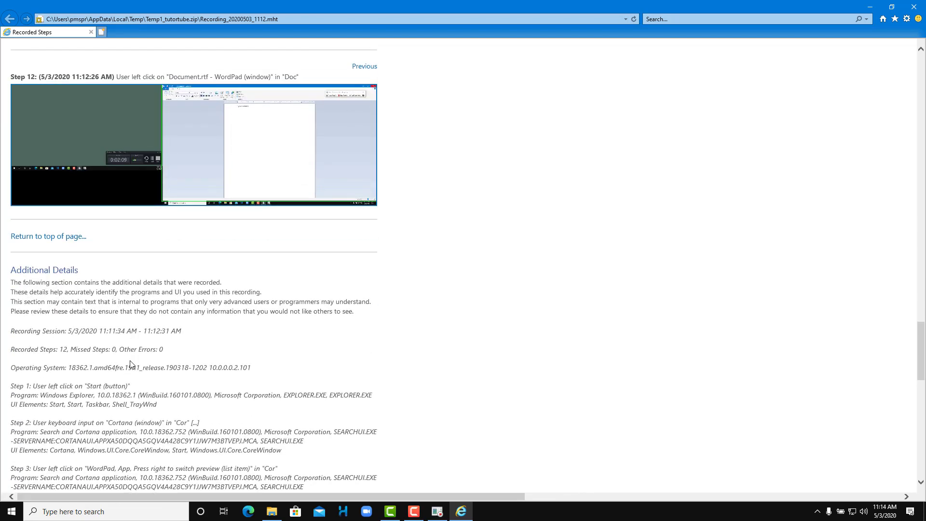
scroll(down, 3)
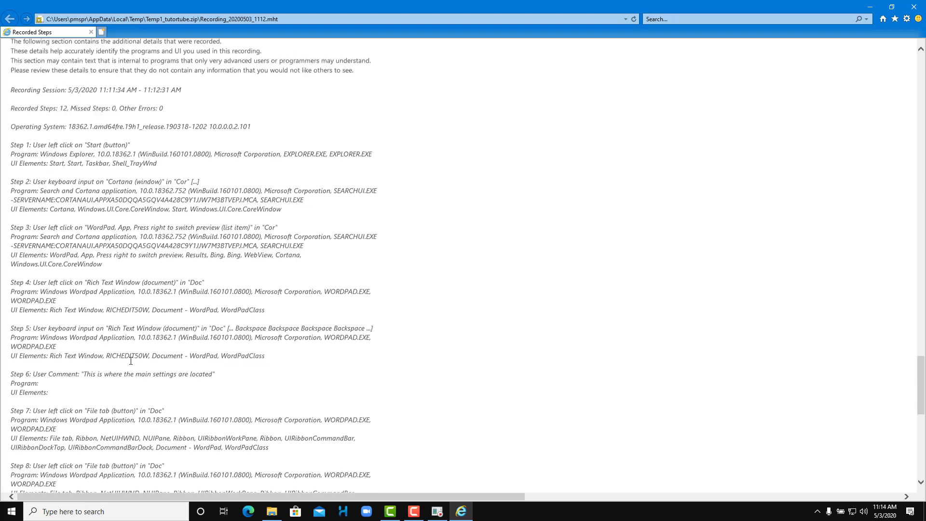
scroll(up, 3)
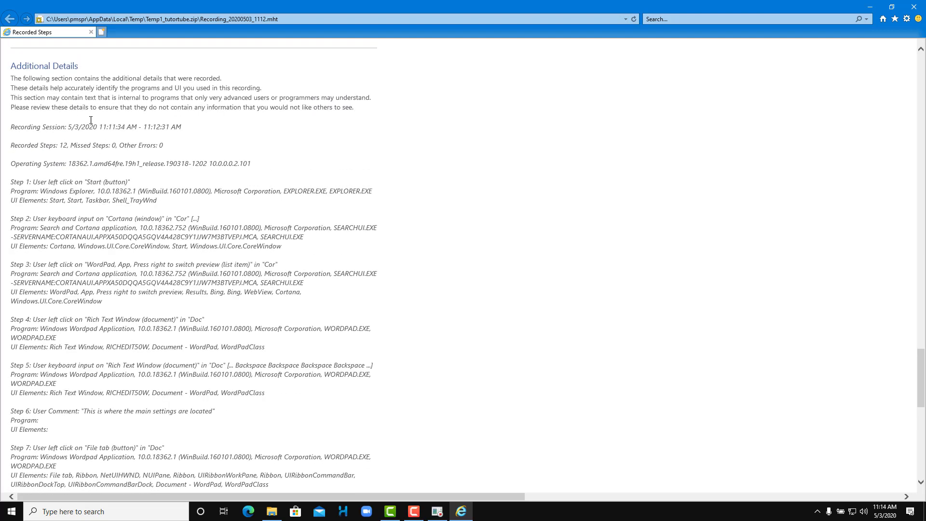
scroll(up, 3)
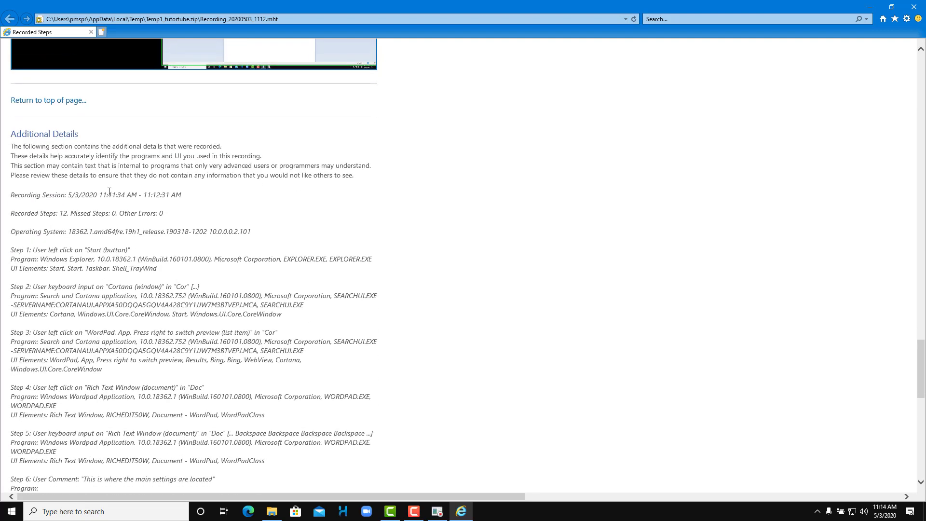
scroll(down, 3)
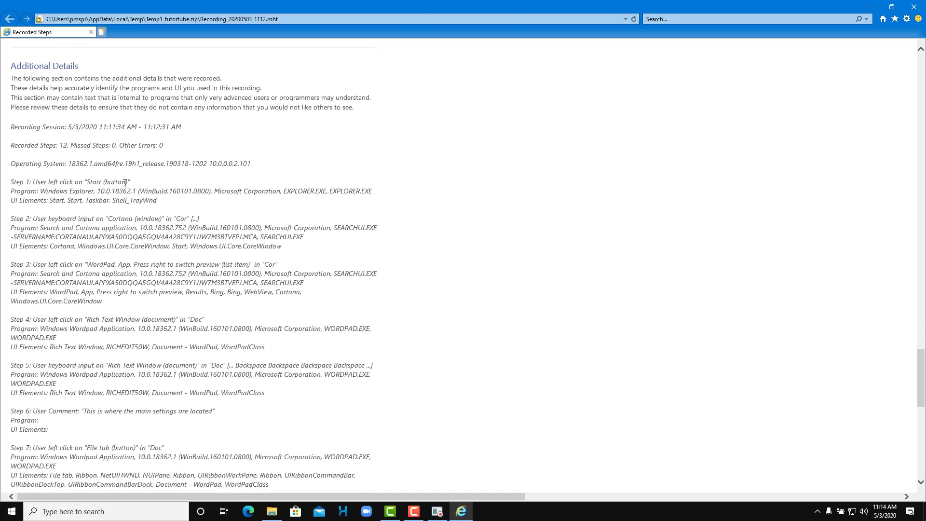
mouse_move(216, 194)
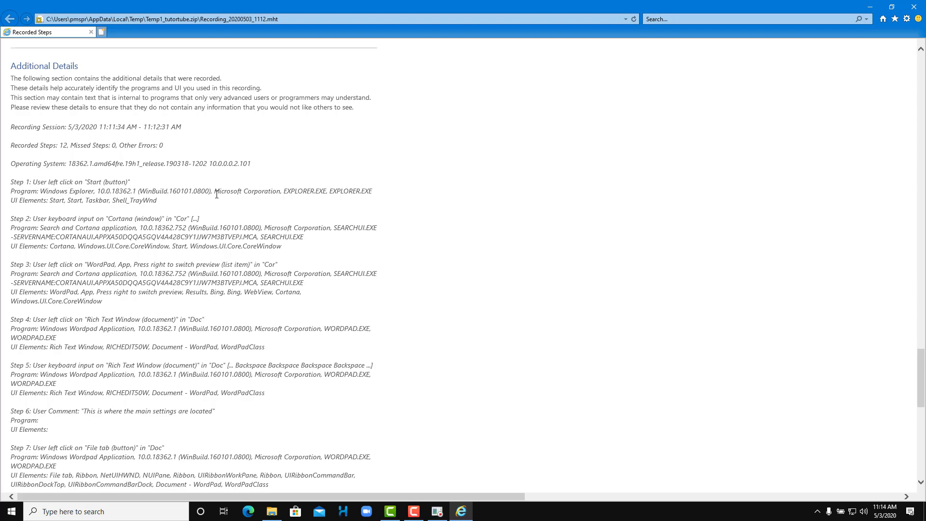
double_click(121, 201)
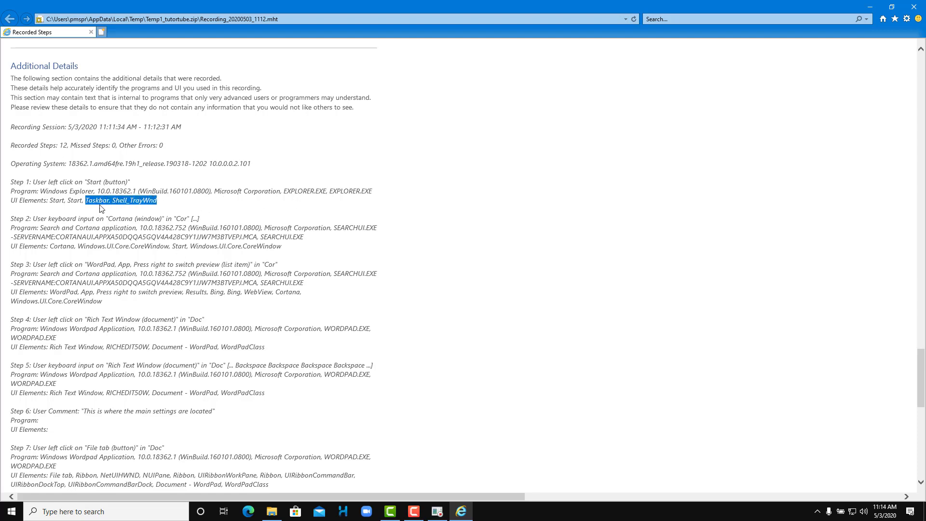
Read the remaining details through step 12, selecting some text, then scroll back up.
scroll(down, 3)
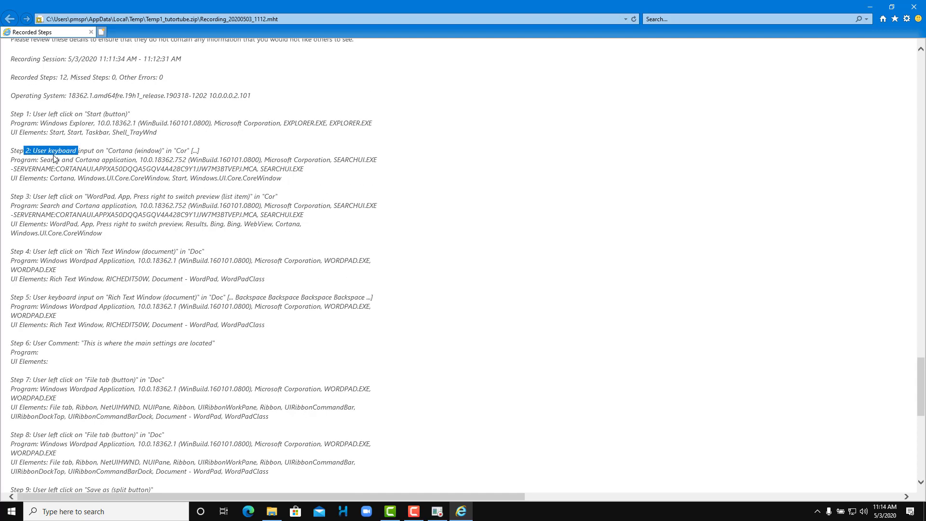
mouse_move(258, 245)
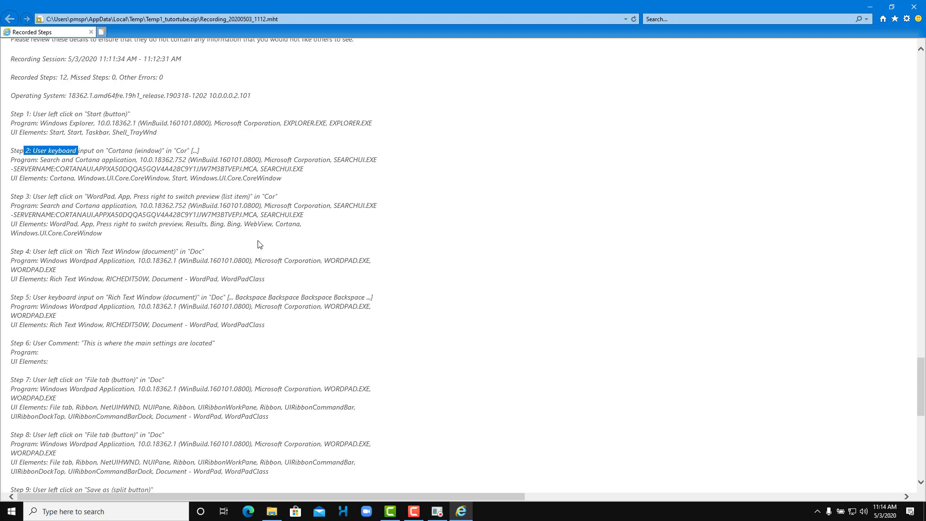
scroll(down, 3)
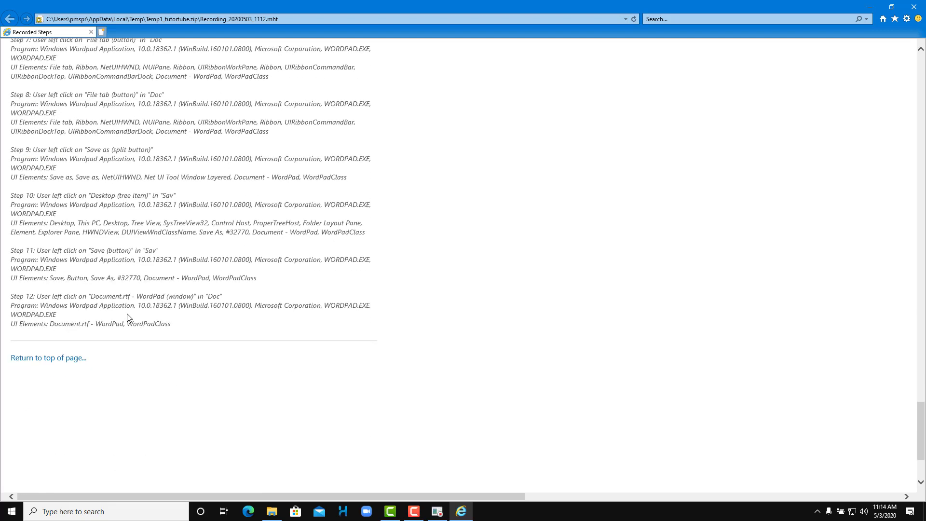
mouse_move(128, 295)
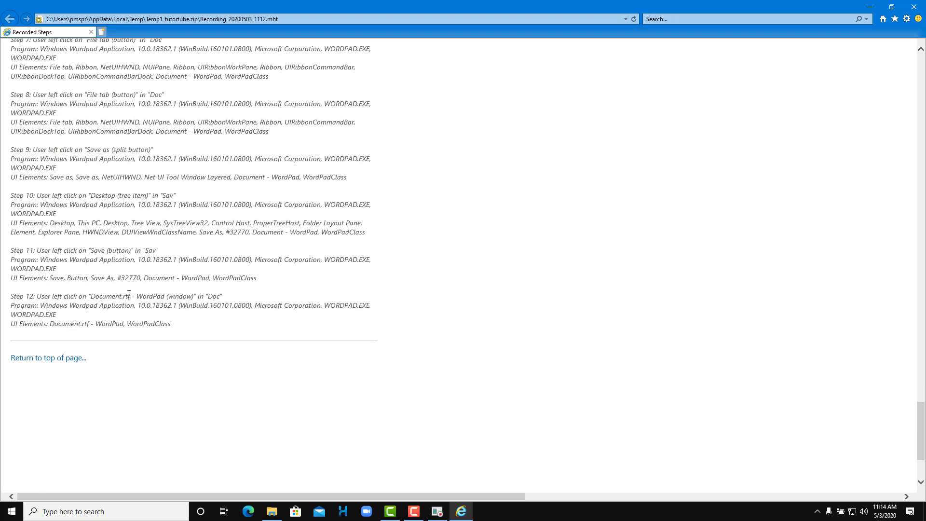
double_click(145, 296)
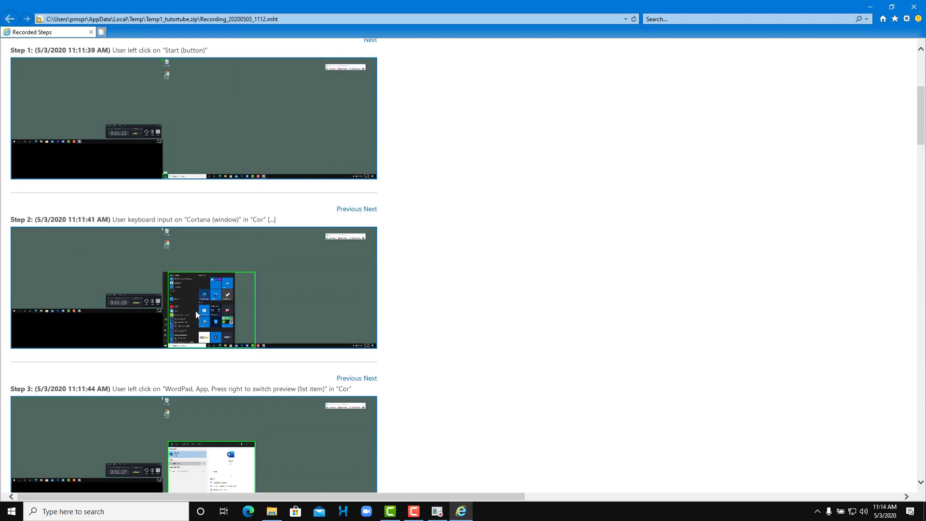
scroll(up, 3)
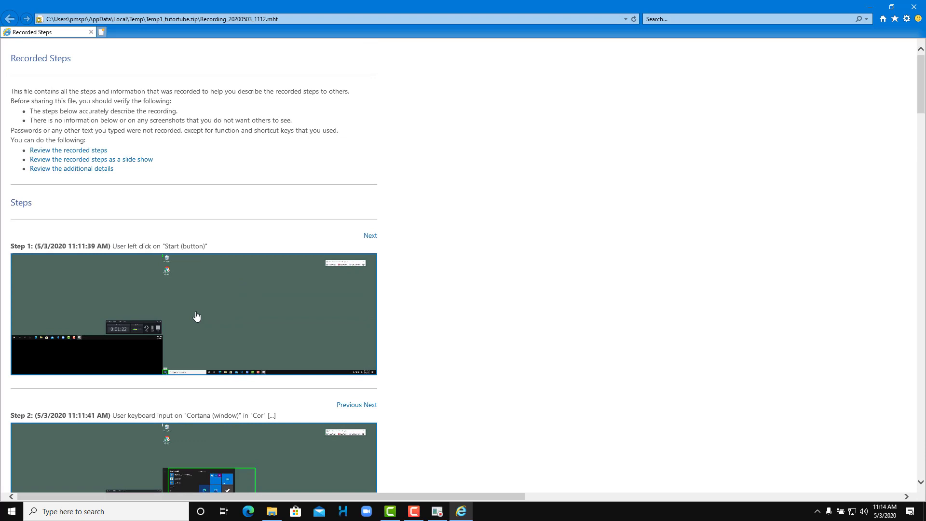